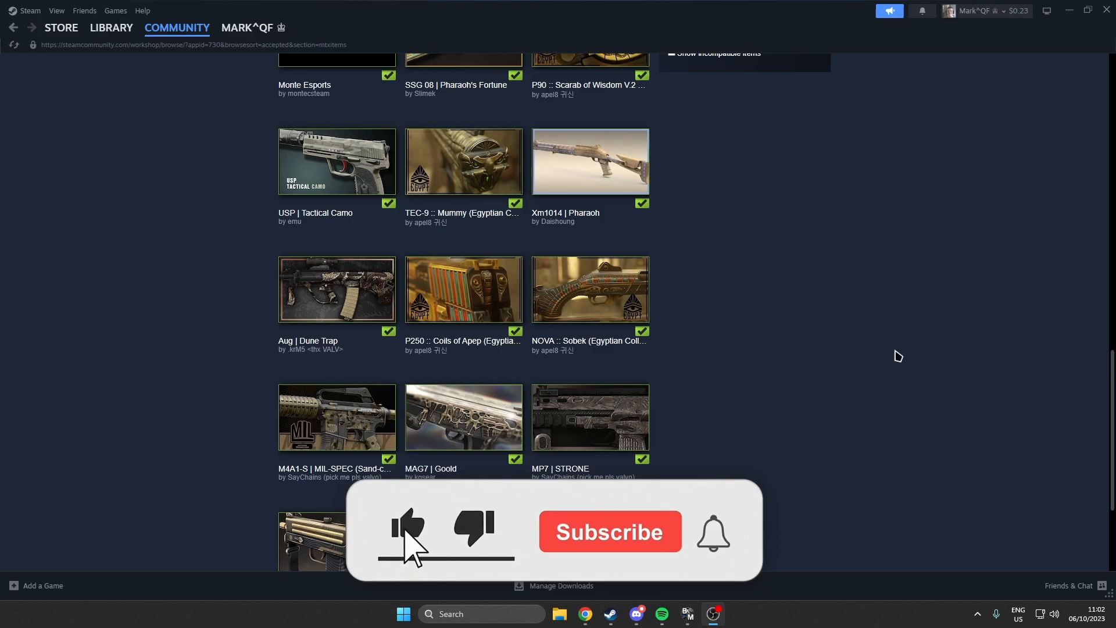
- Go to your profile's Workshop Items tab showing the two AK-47 test skins
click(610, 532)
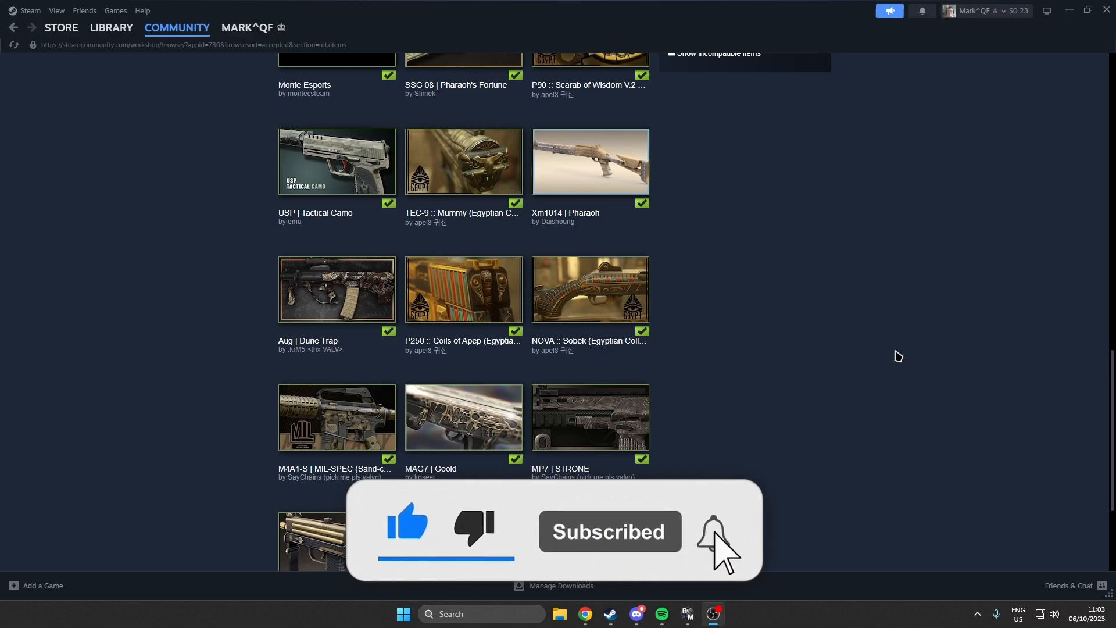
click(710, 533)
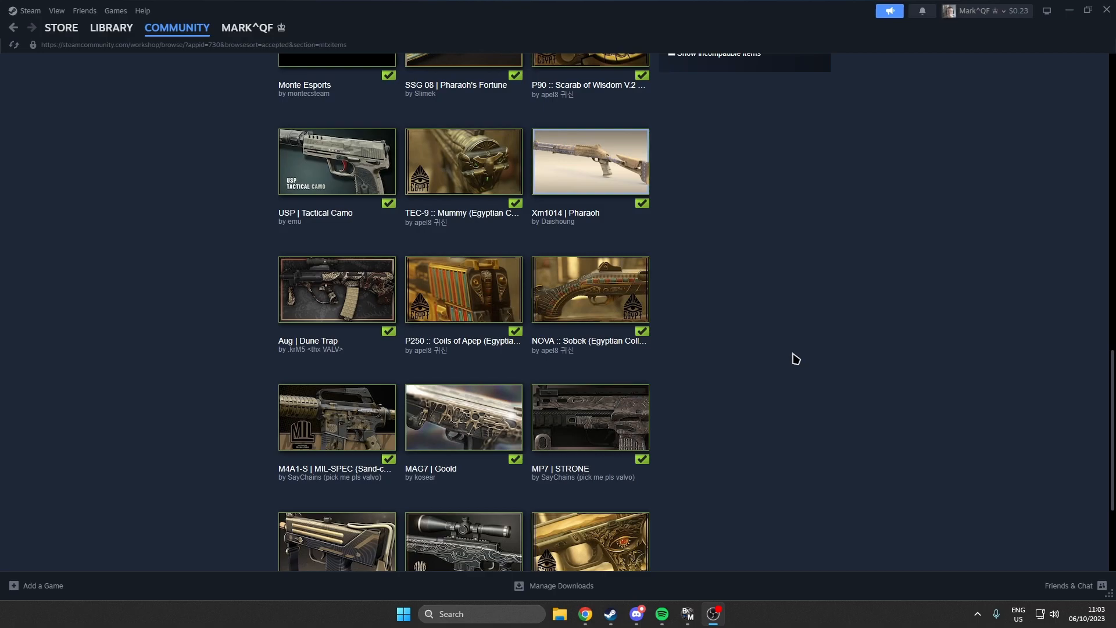
scroll(up, 3)
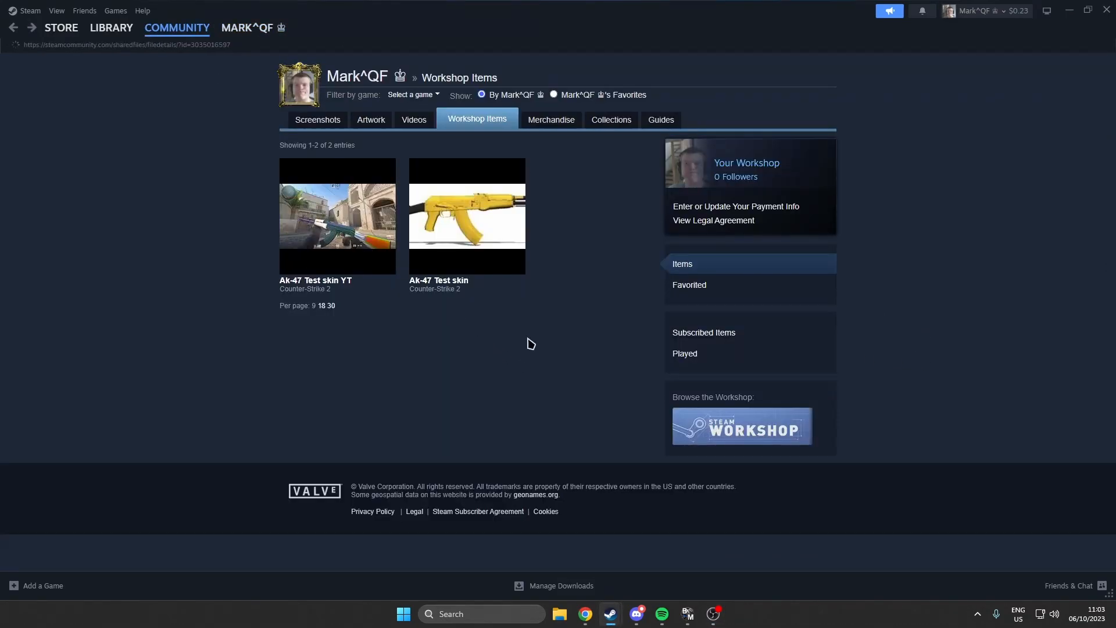
- Open the 'Ak-47 Test skin YT' item from your Workshop Items list
click(337, 216)
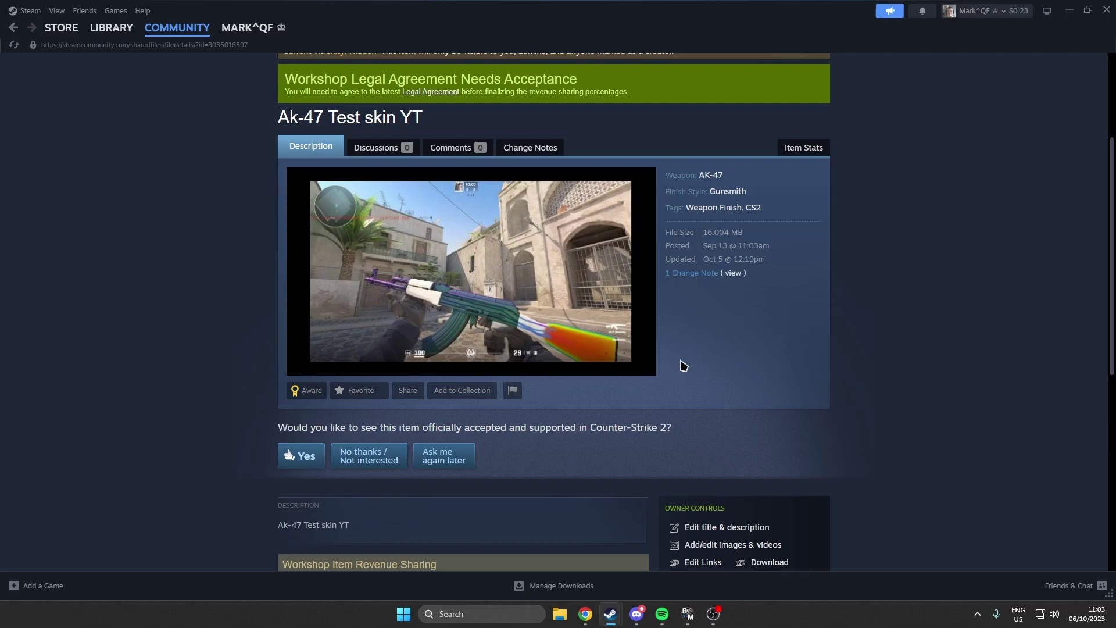
mouse_move(686, 342)
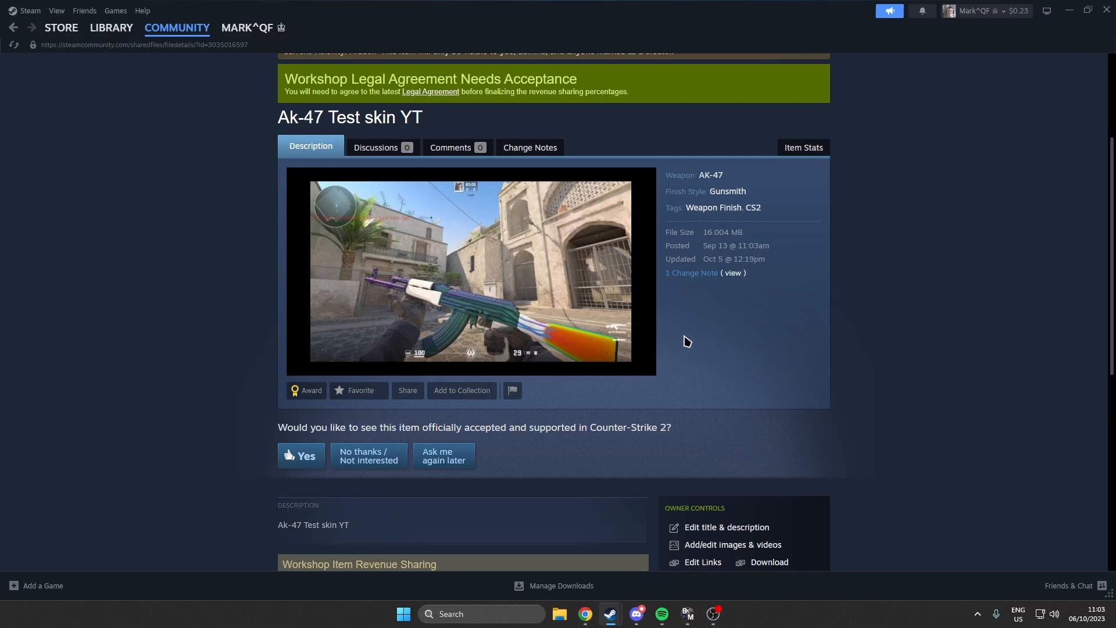
- From the Library, browse Counter-Strike 2 Workshop Official Content and scroll through the accepted items
click(111, 27)
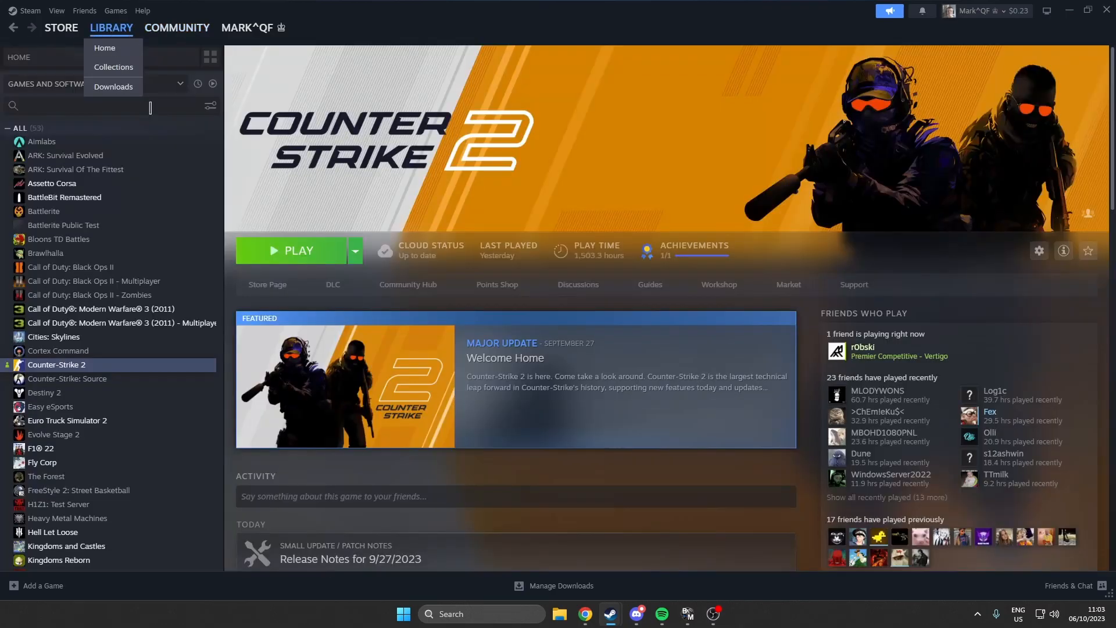
click(719, 284)
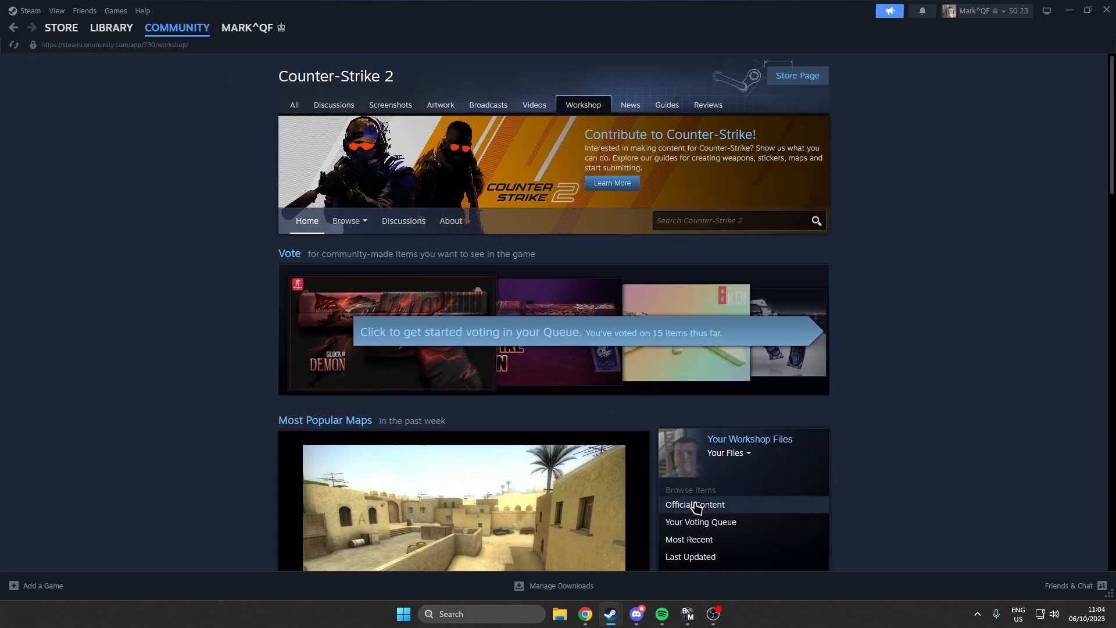
click(695, 505)
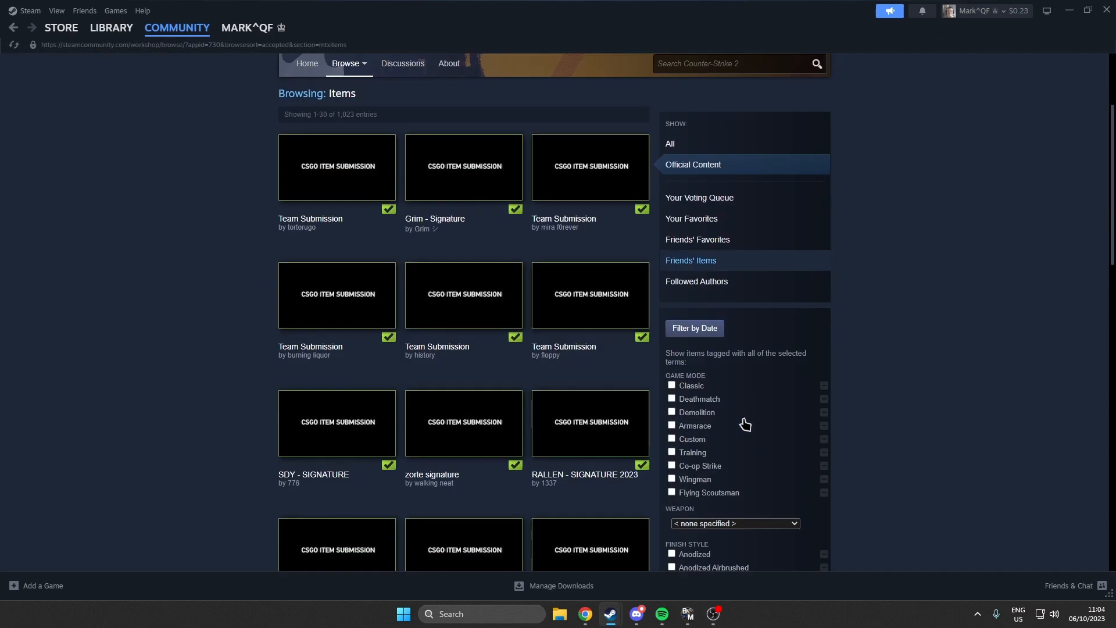
scroll(down, 3)
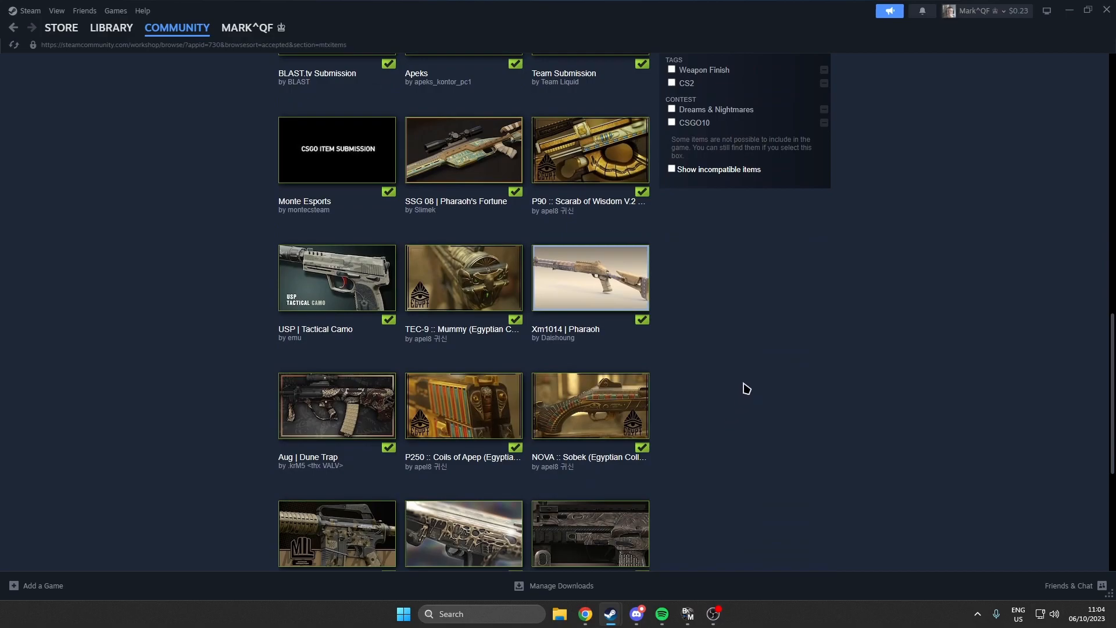
scroll(down, 3)
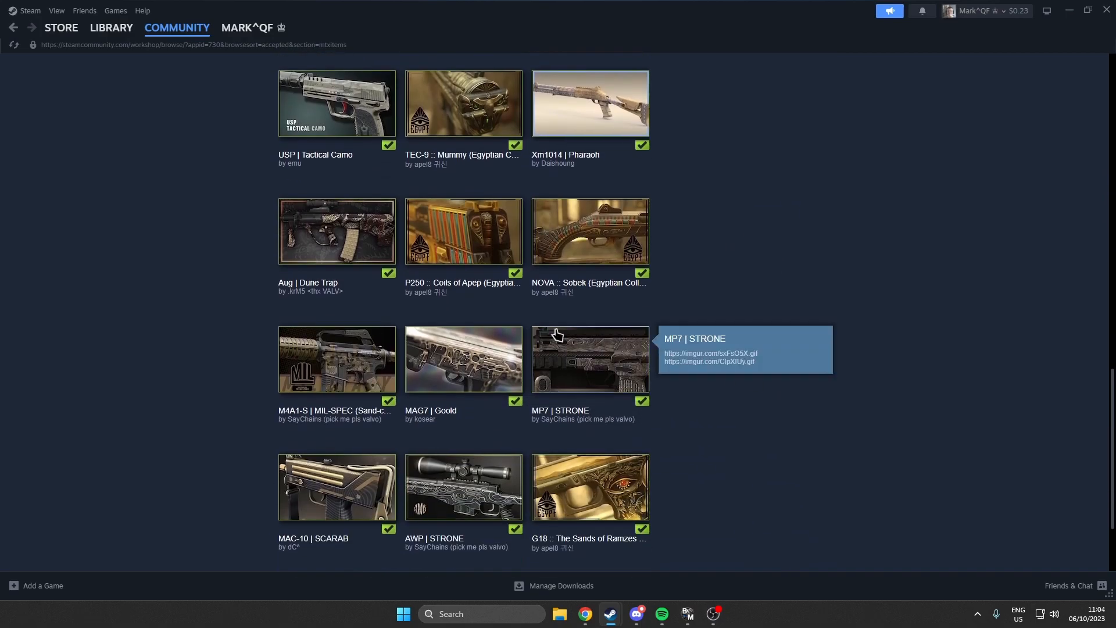
click(336, 230)
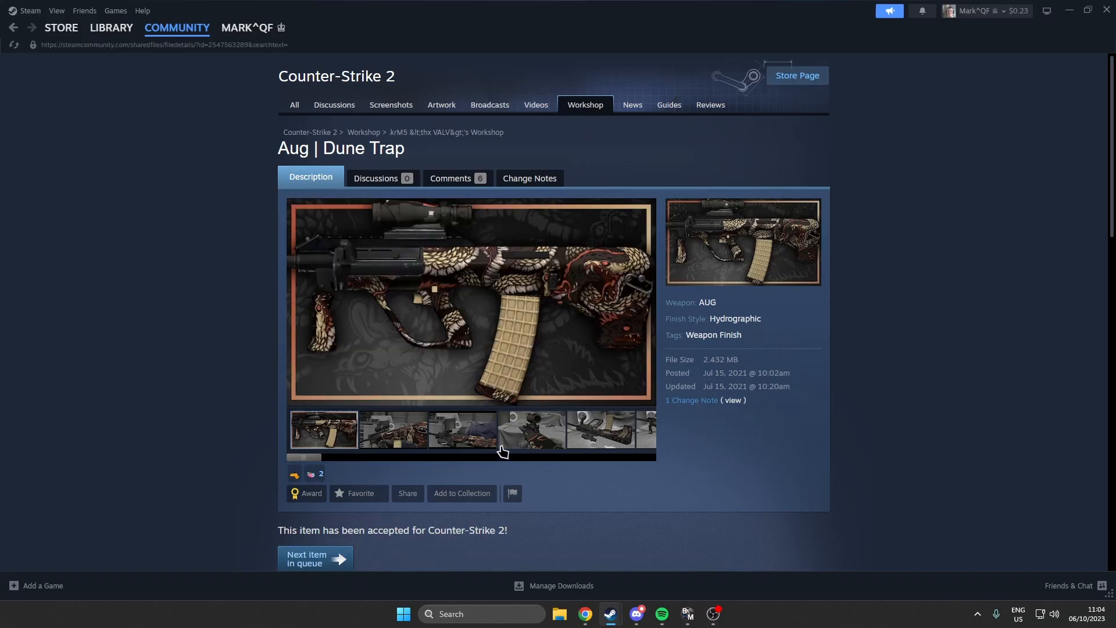
click(393, 429)
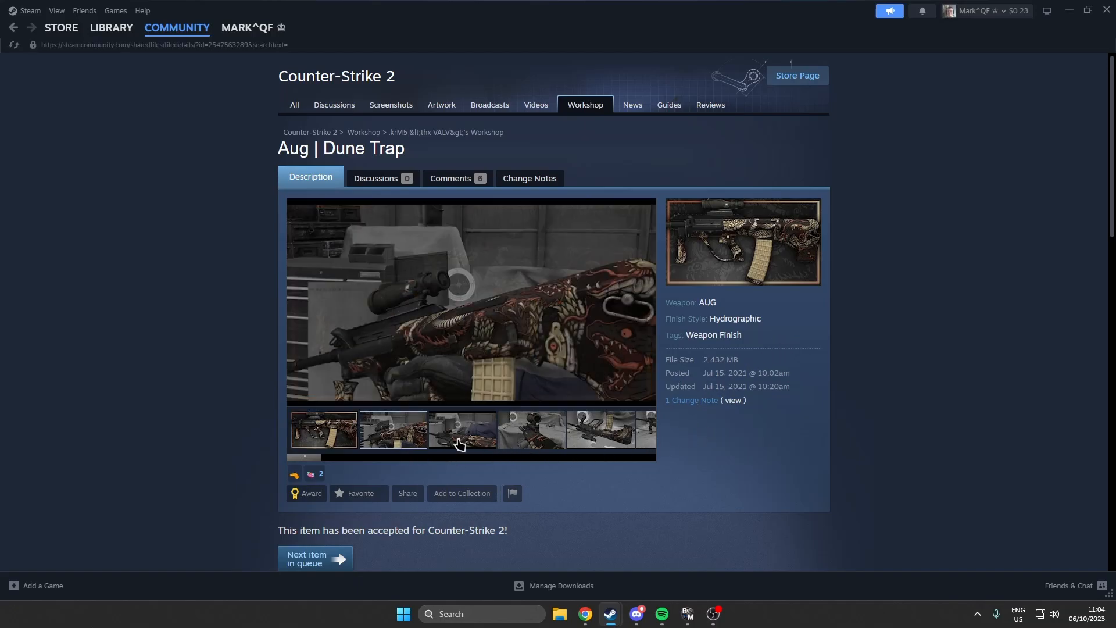
click(462, 430)
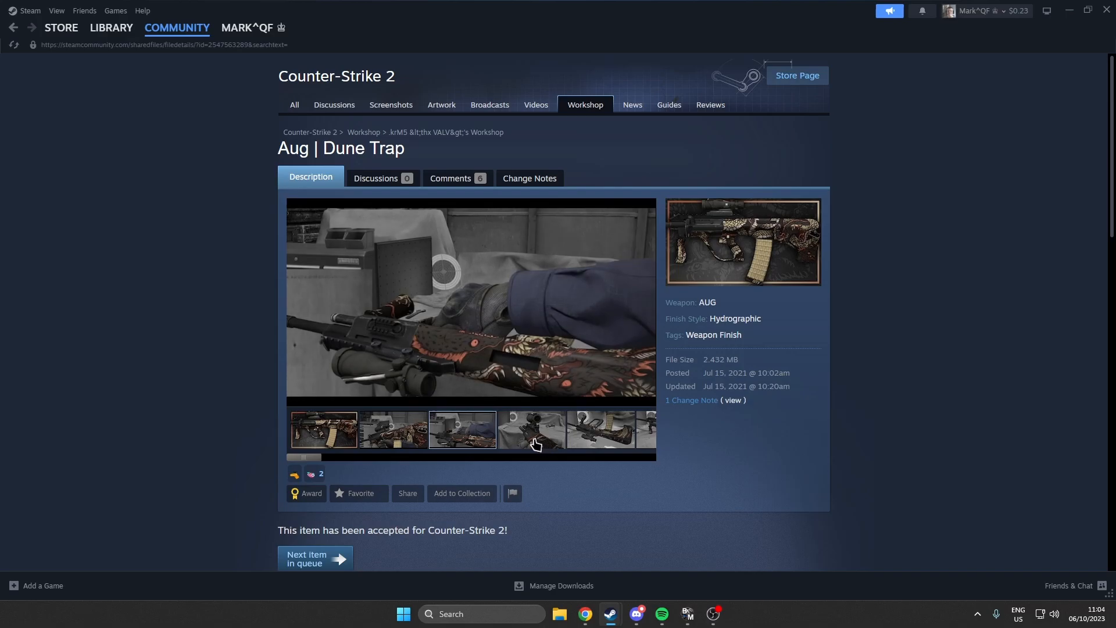
click(531, 430)
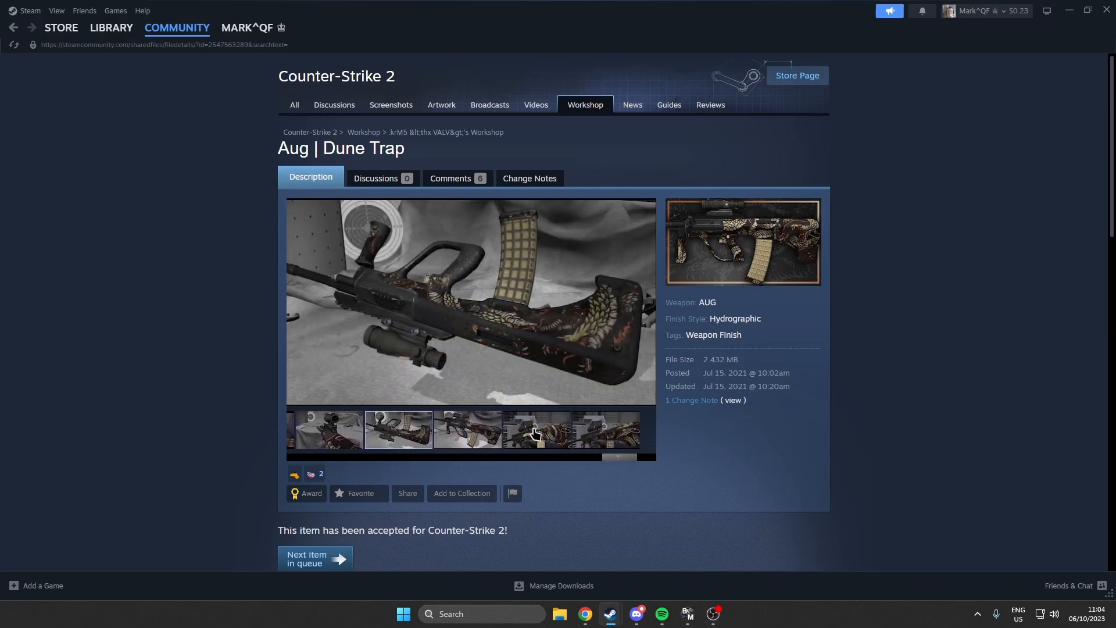
scroll(down, 3)
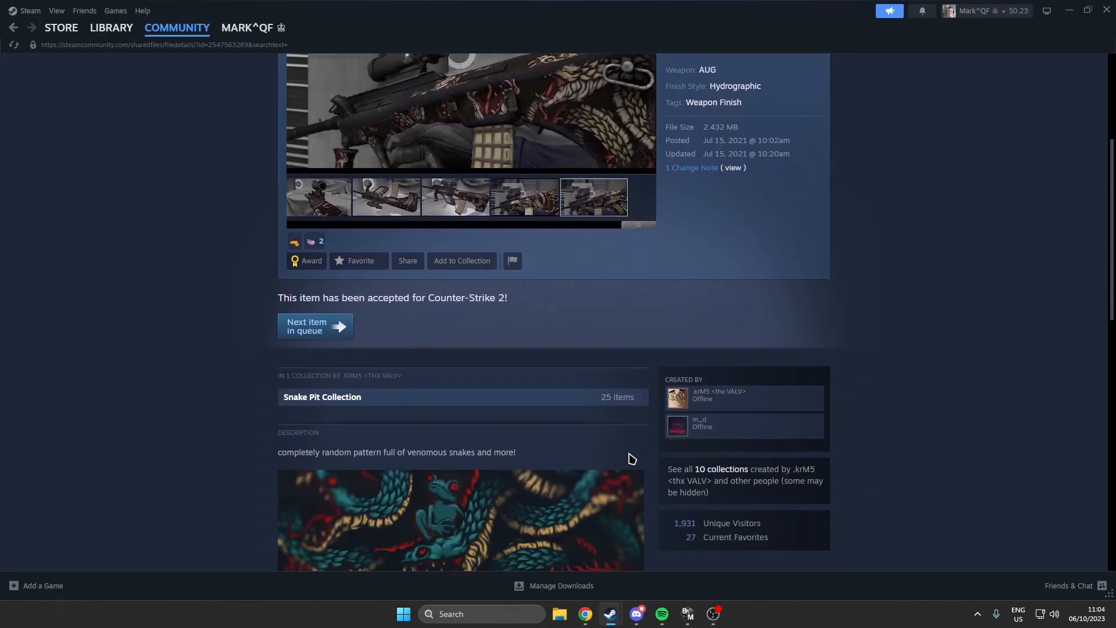
scroll(down, 3)
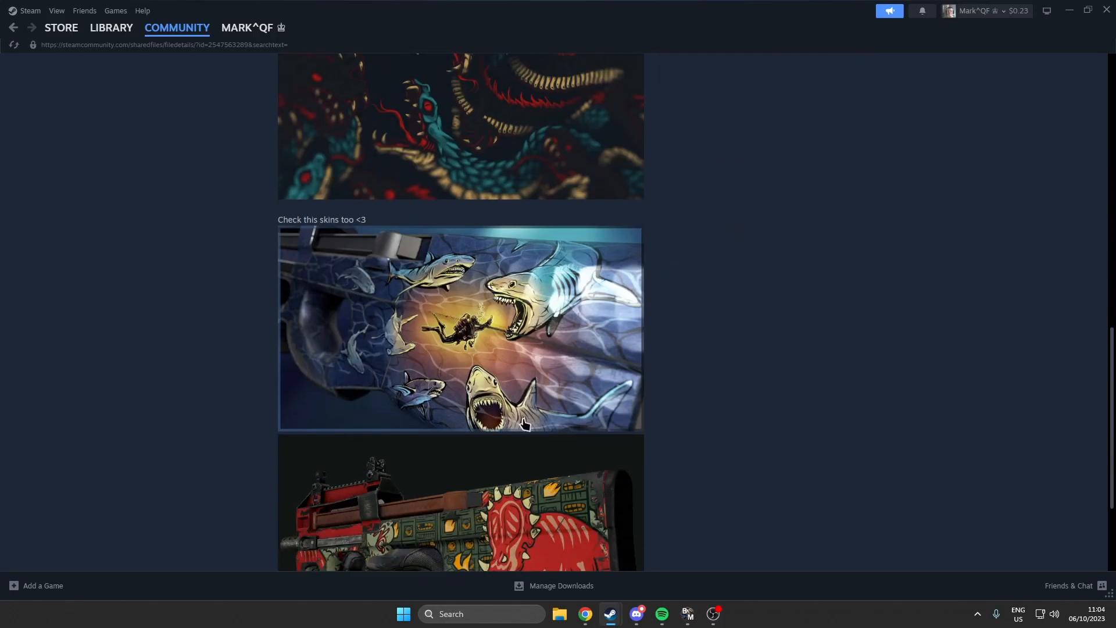
scroll(up, 3)
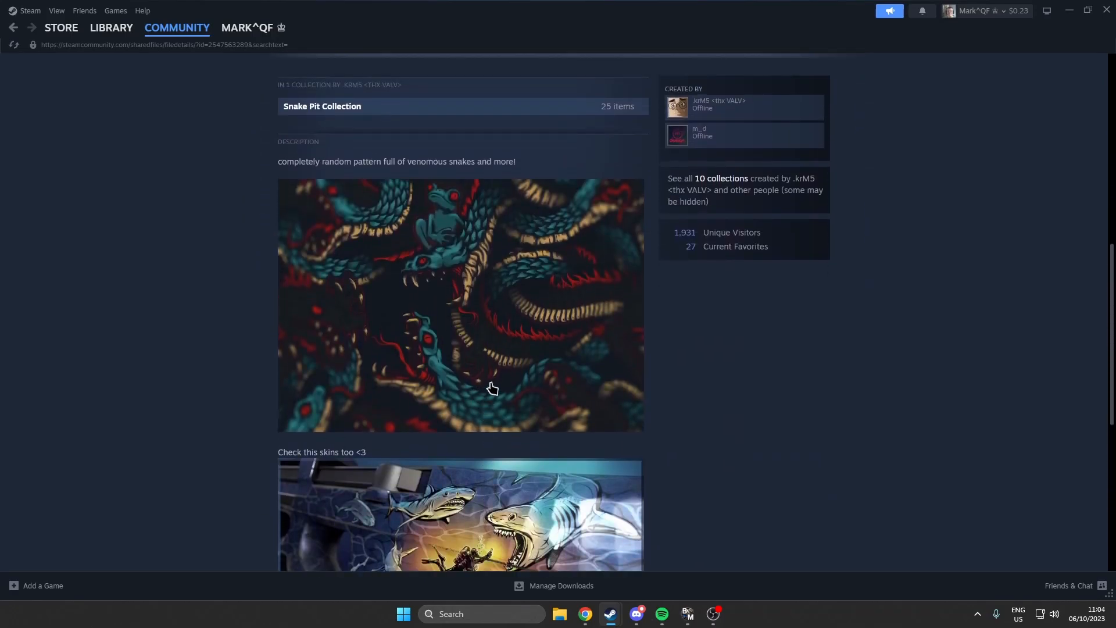
scroll(down, 3)
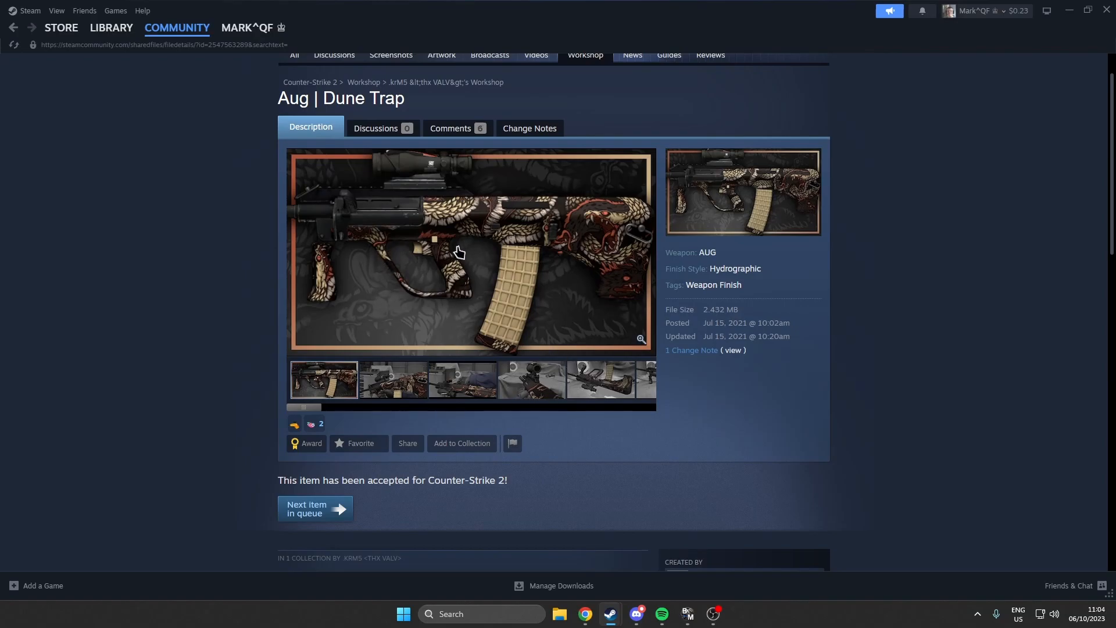
click(19, 27)
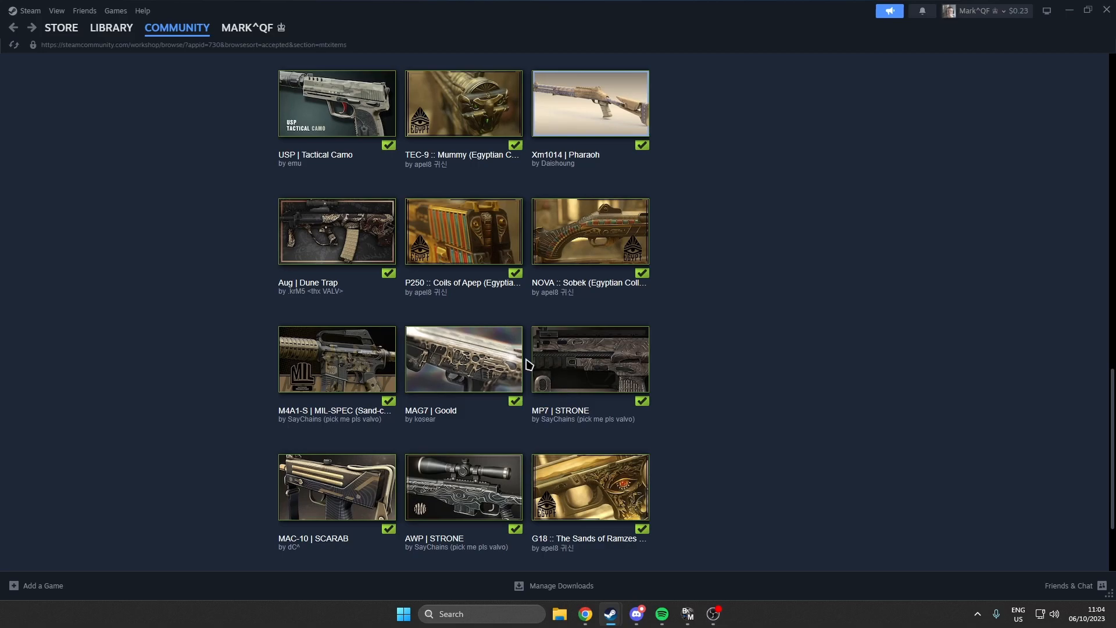
mouse_move(471, 318)
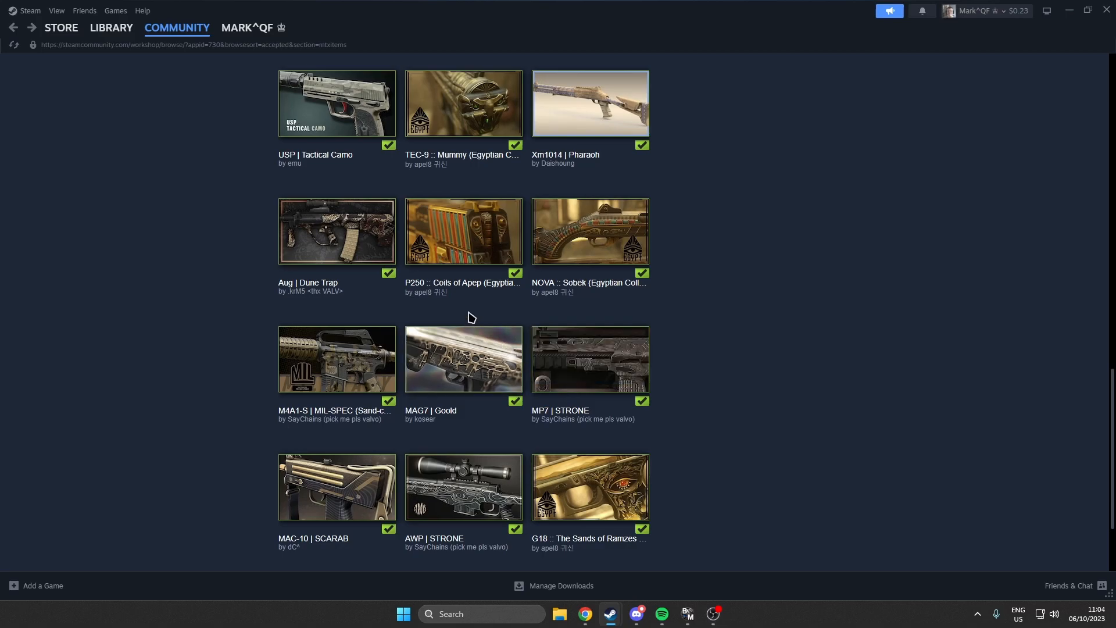
mouse_move(475, 321)
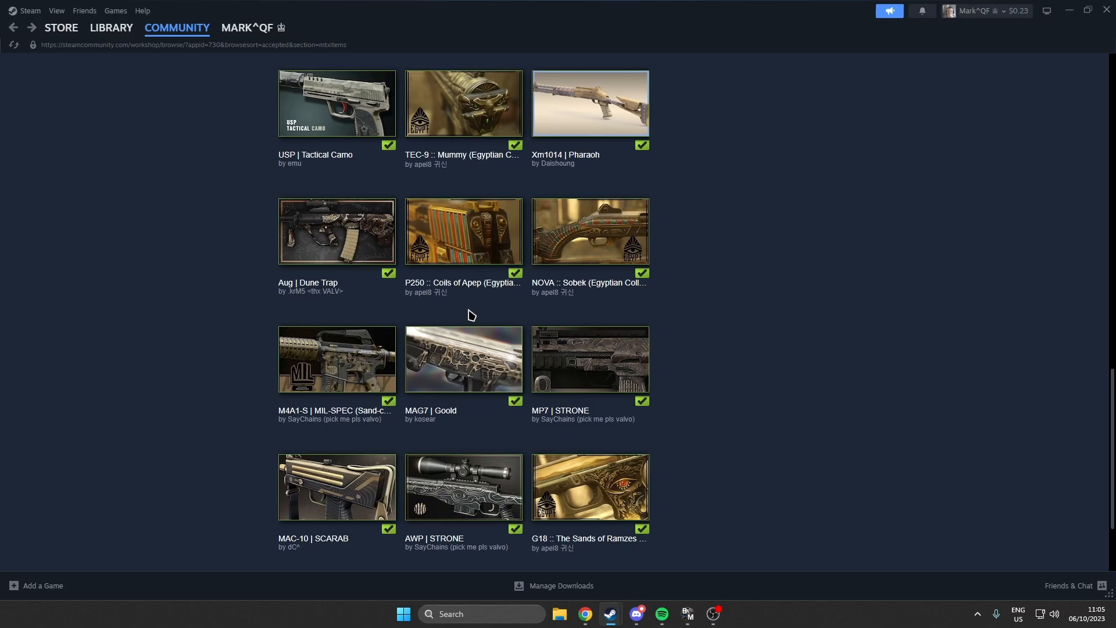
mouse_move(475, 311)
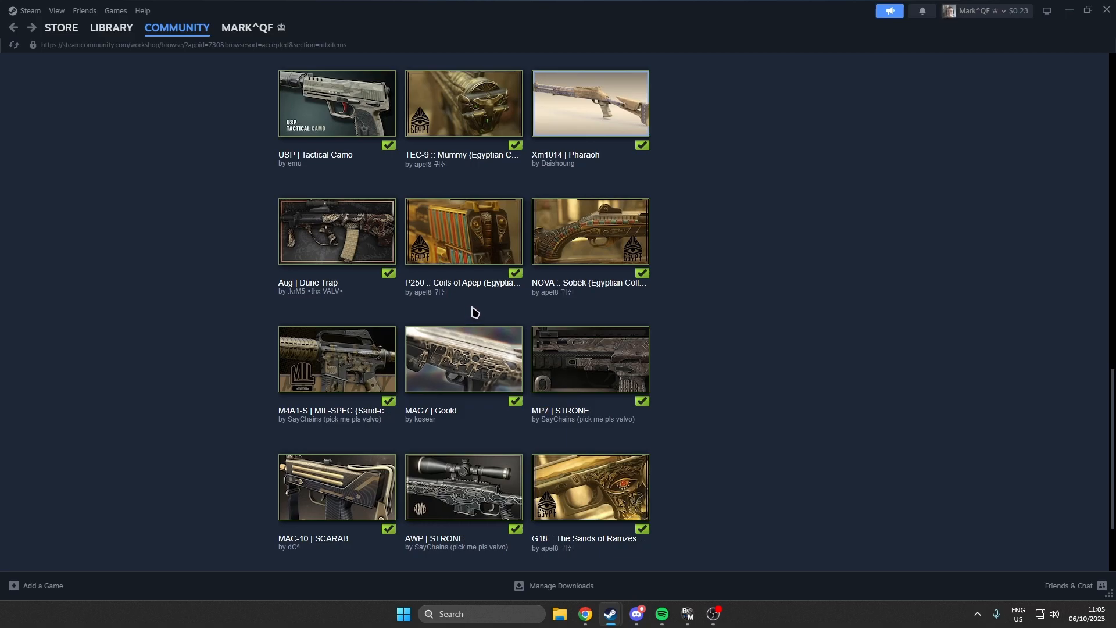
- Select the P250 :: Coils of Apep thumbnail in the workshop grid
click(590, 232)
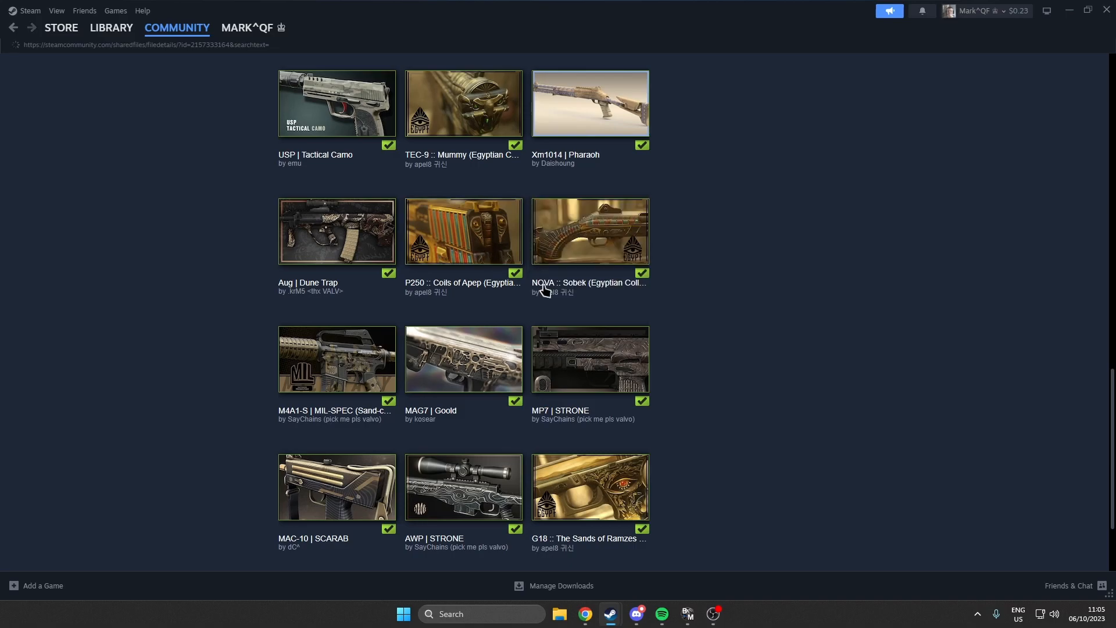
- View the P250 :: Coils of Apep preview images and description, then return to the grid
click(463, 231)
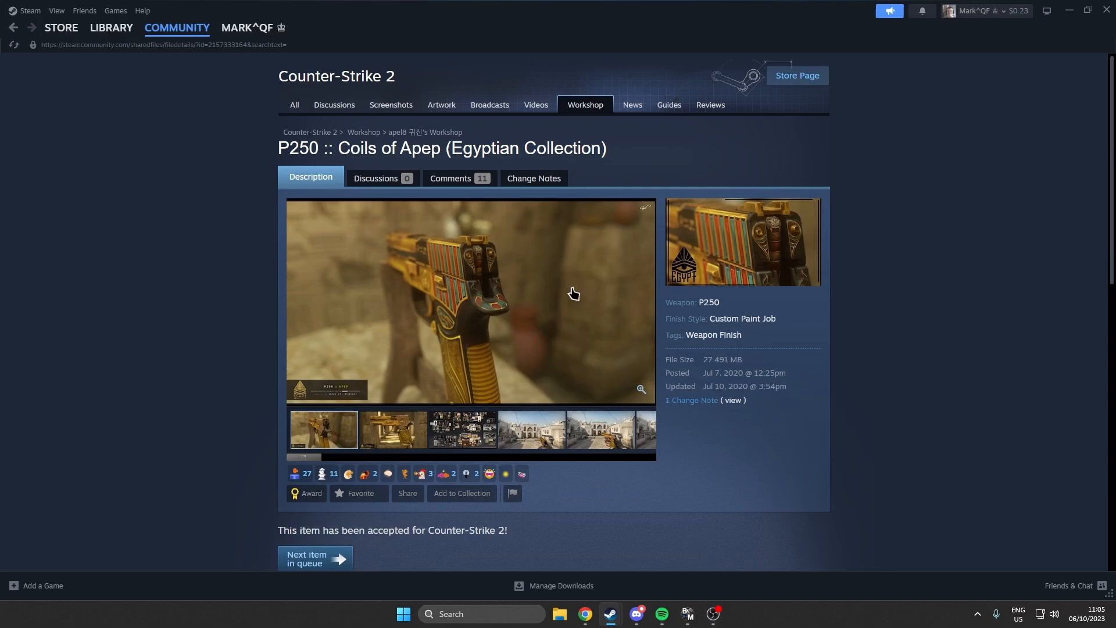
click(393, 429)
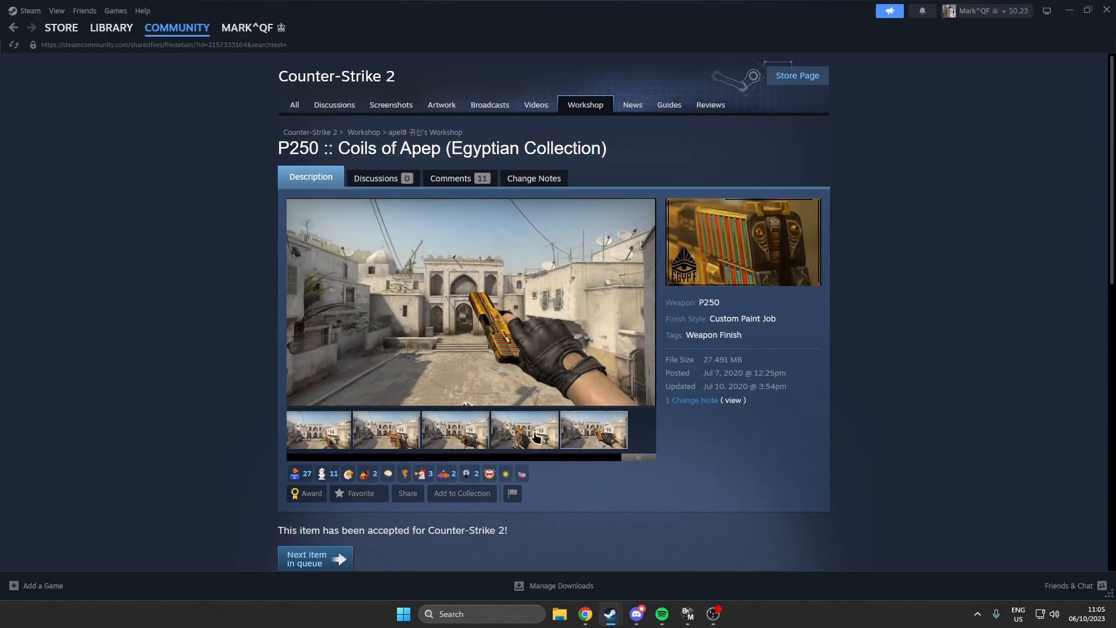
click(385, 431)
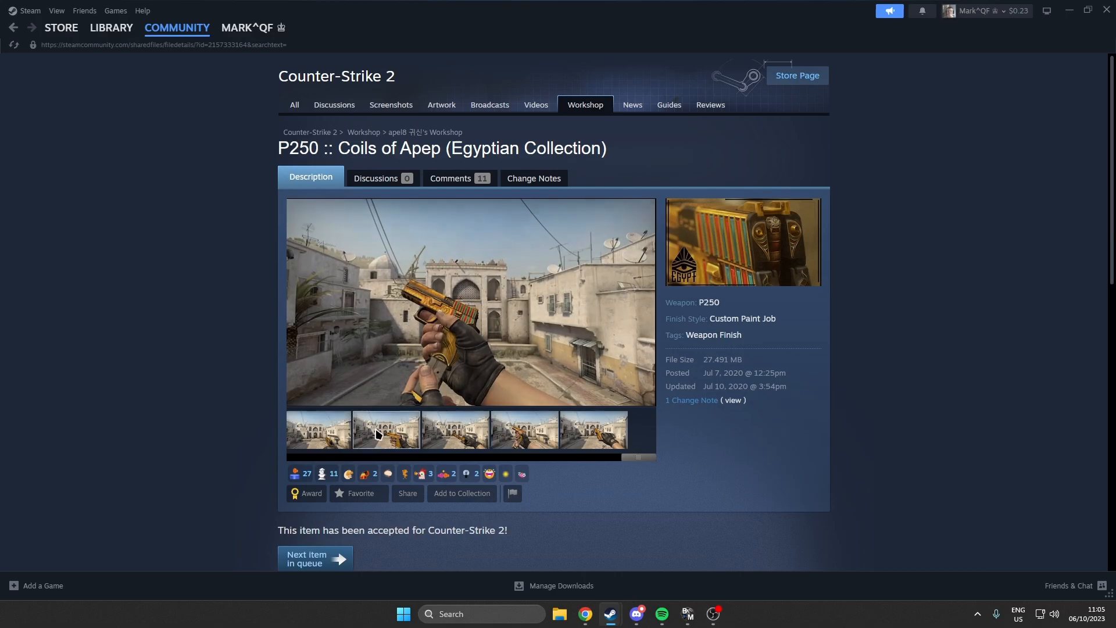
scroll(down, 3)
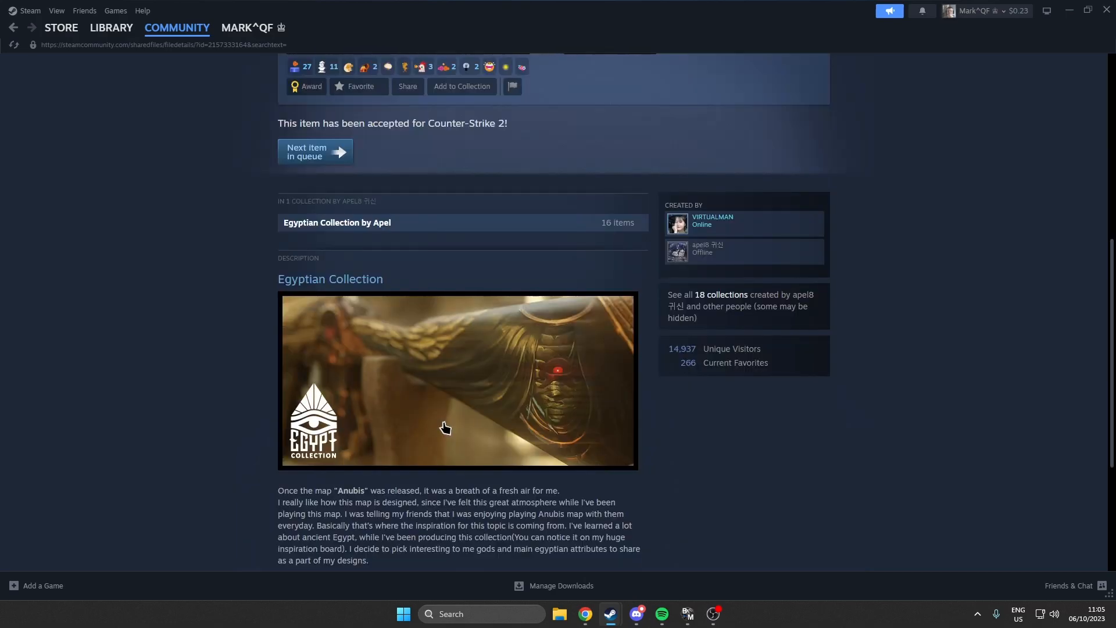
scroll(down, 3)
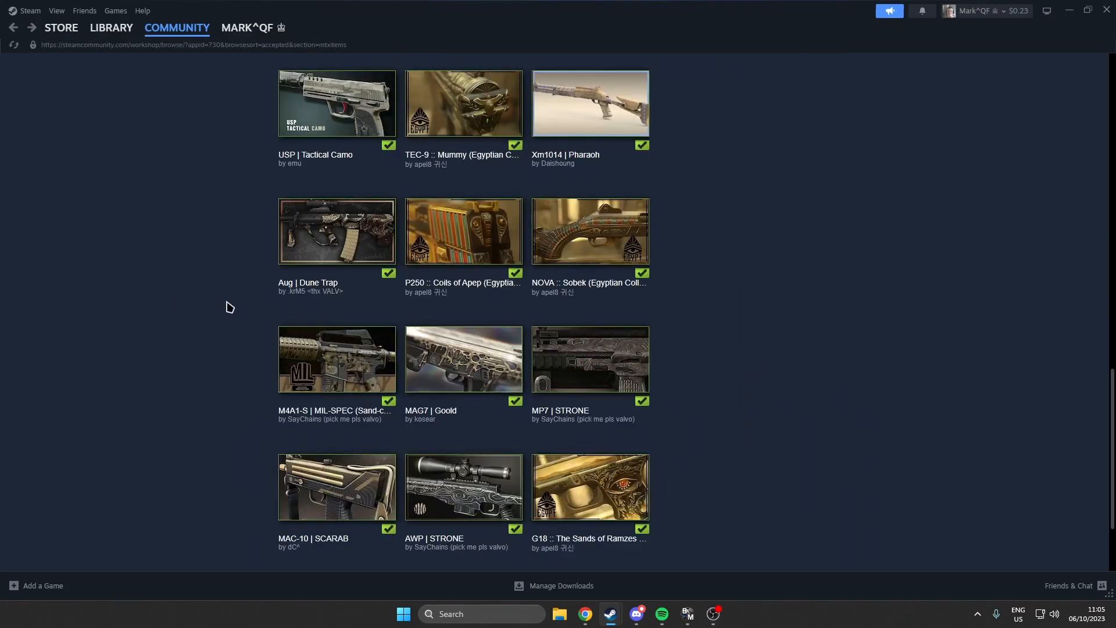
mouse_move(231, 324)
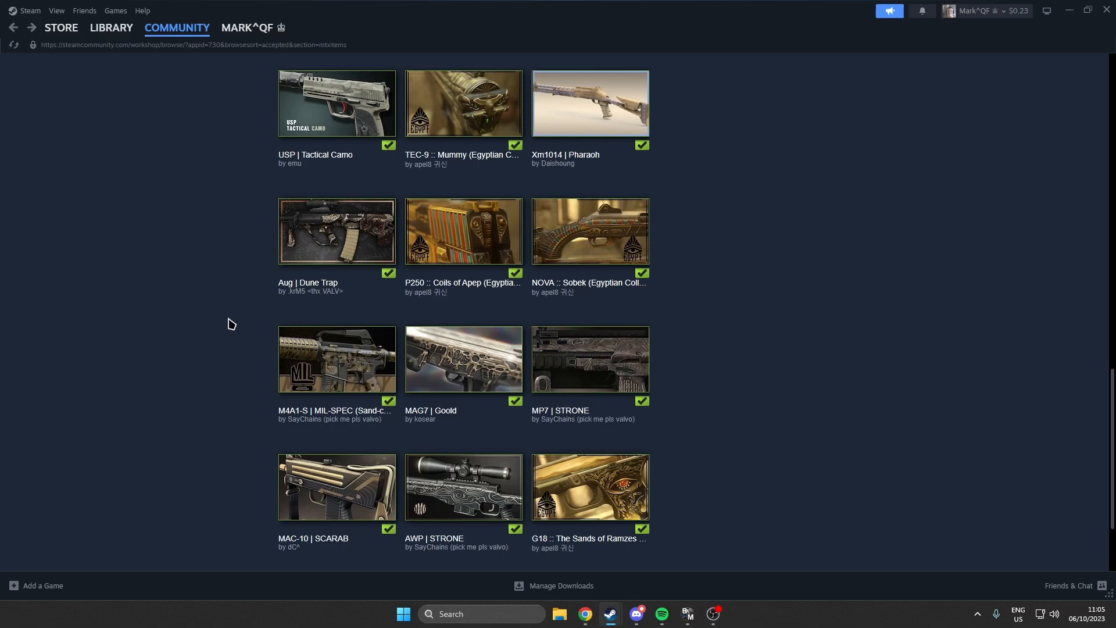
mouse_move(250, 384)
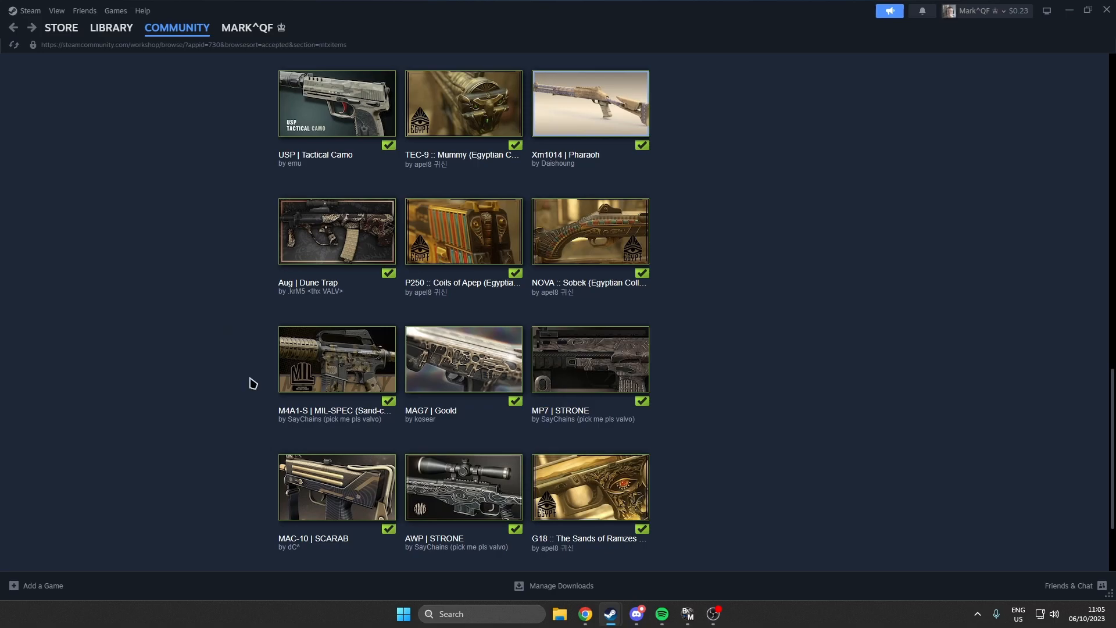
scroll(down, 3)
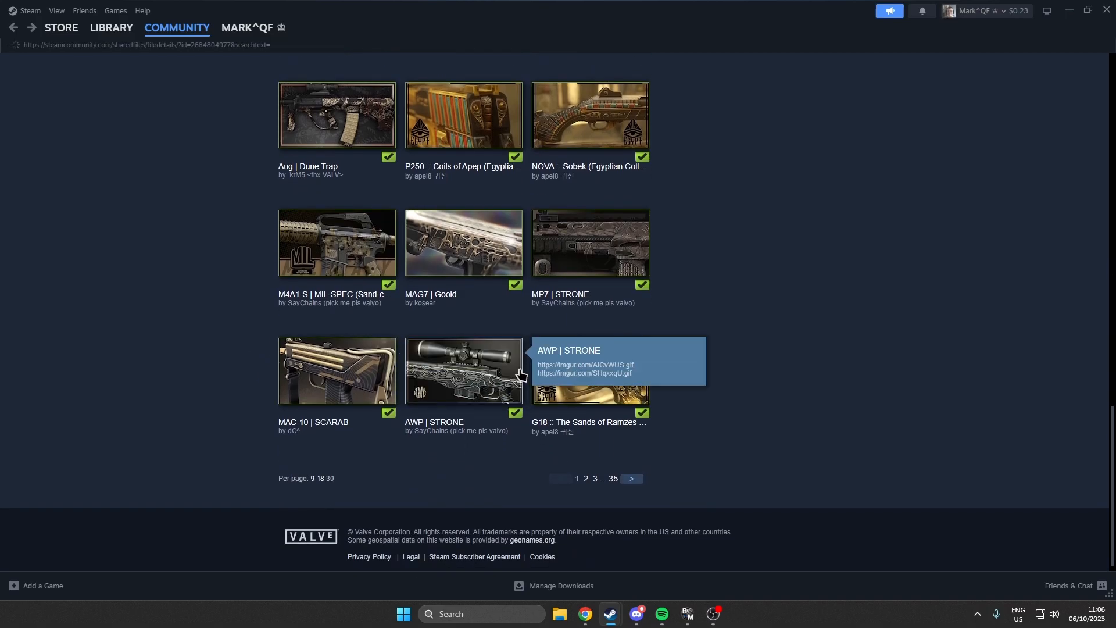
click(463, 371)
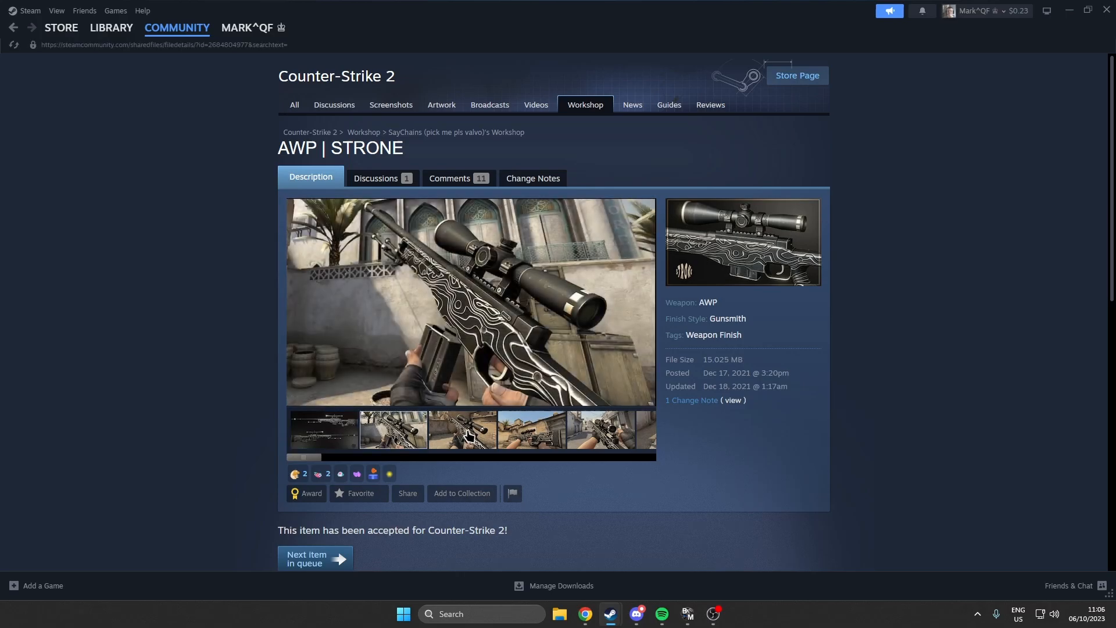
scroll(down, 3)
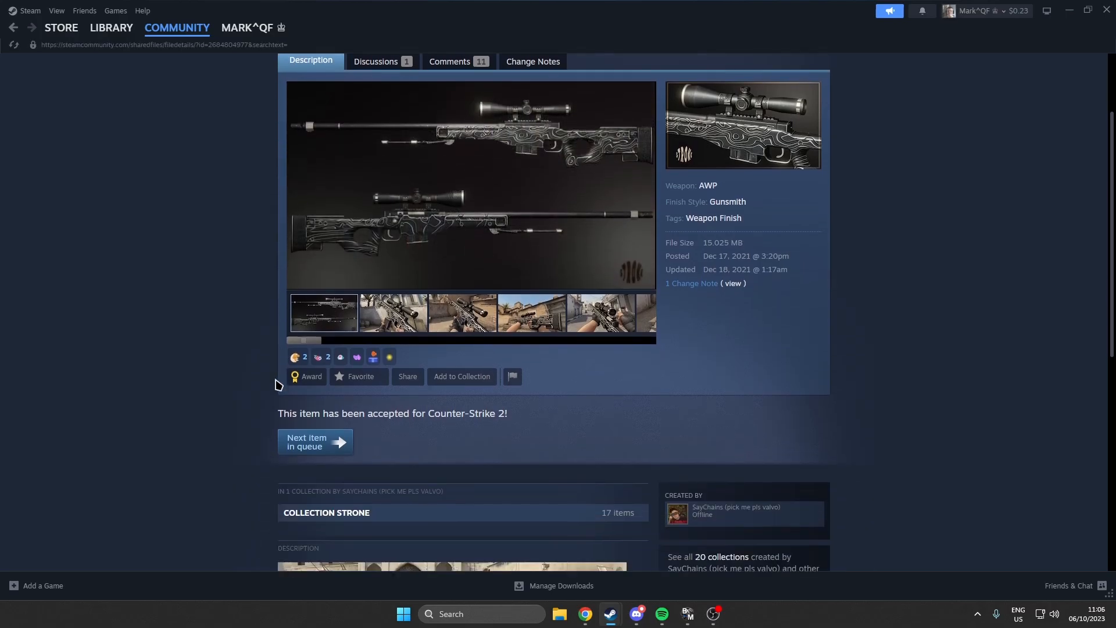
scroll(down, 3)
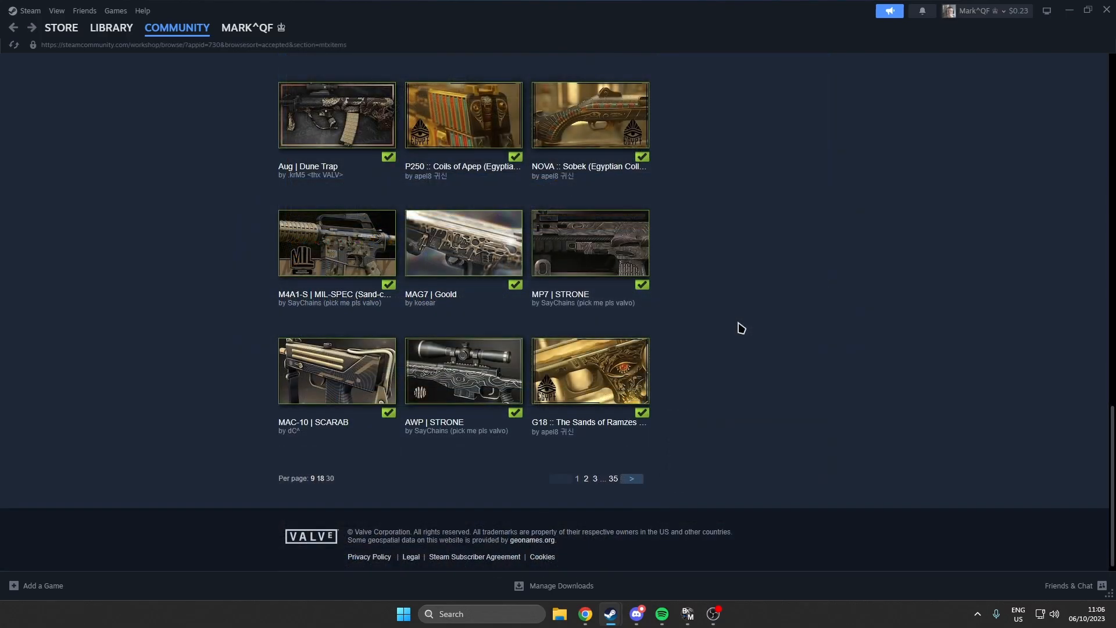
click(403, 613)
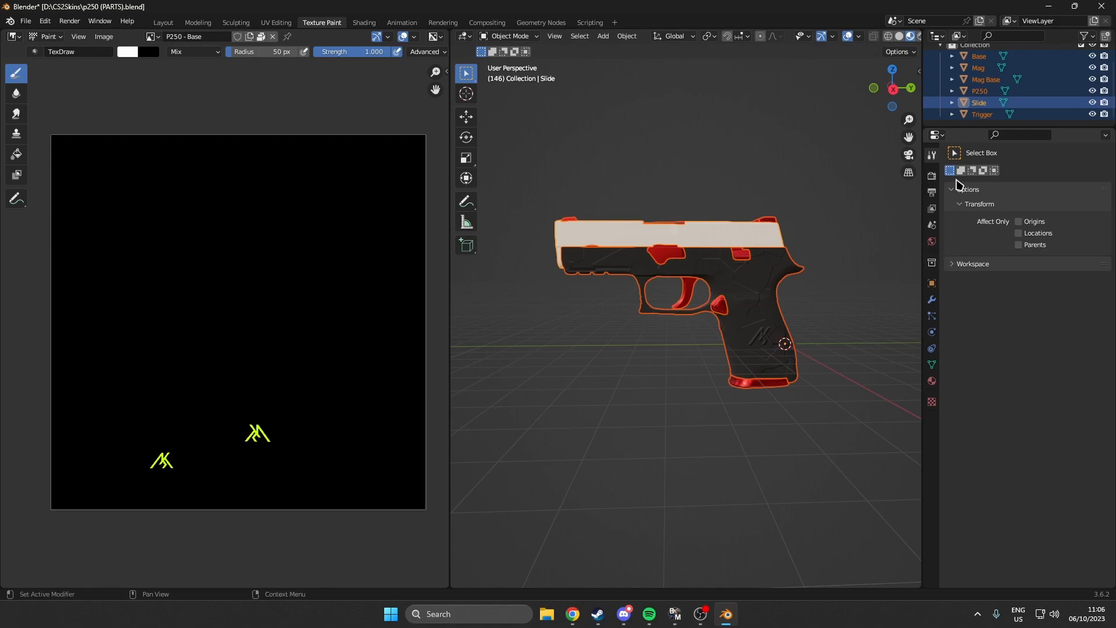
- Switch Blender from Texture Paint to the Layout workspace showing the P250 parts
click(163, 22)
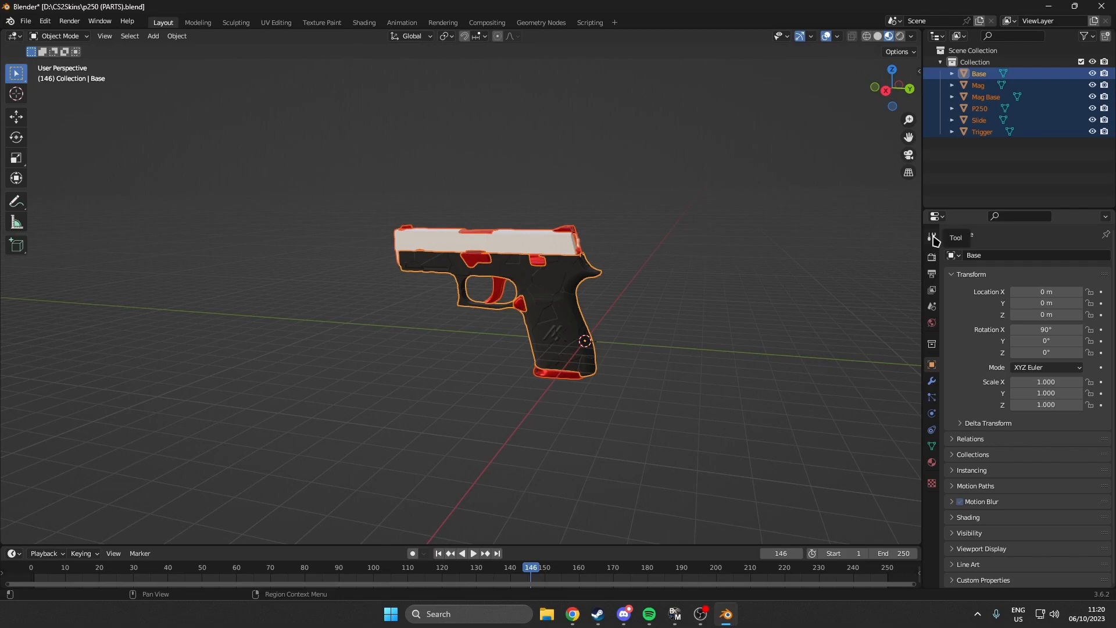
mouse_move(931, 236)
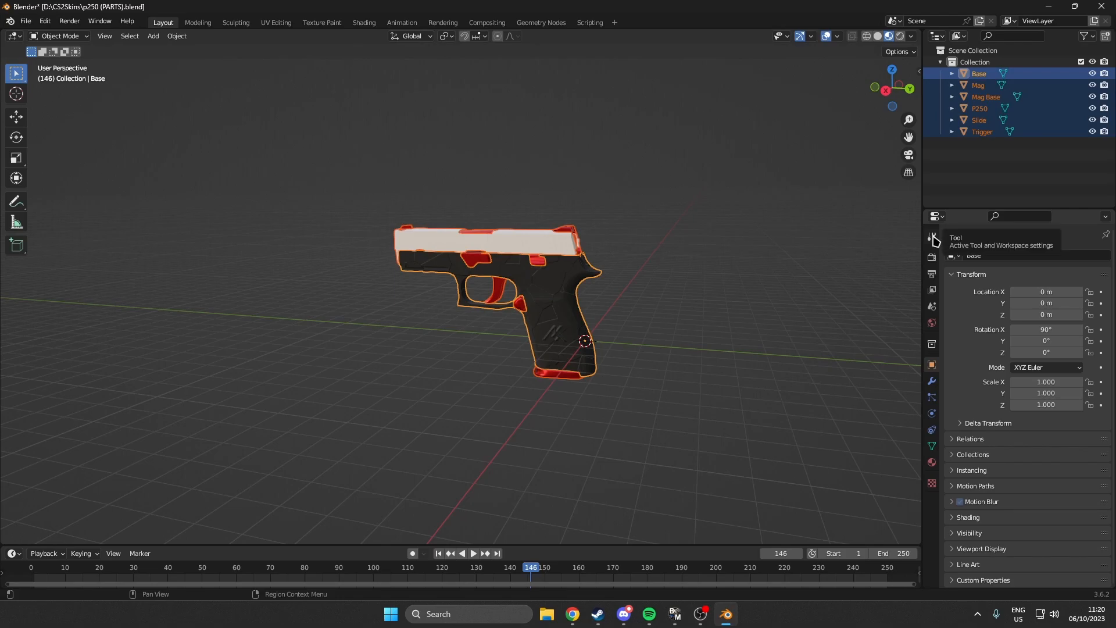
- Put the P250 in Texture Paint mode and send a viewport snapshot to the external editor
click(64, 35)
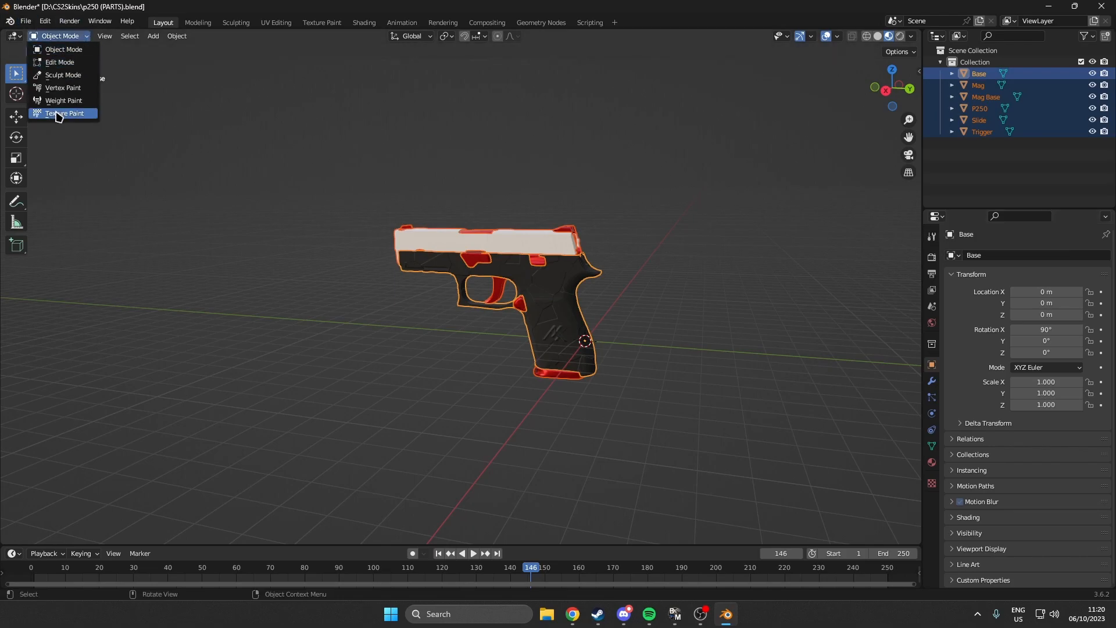
click(63, 113)
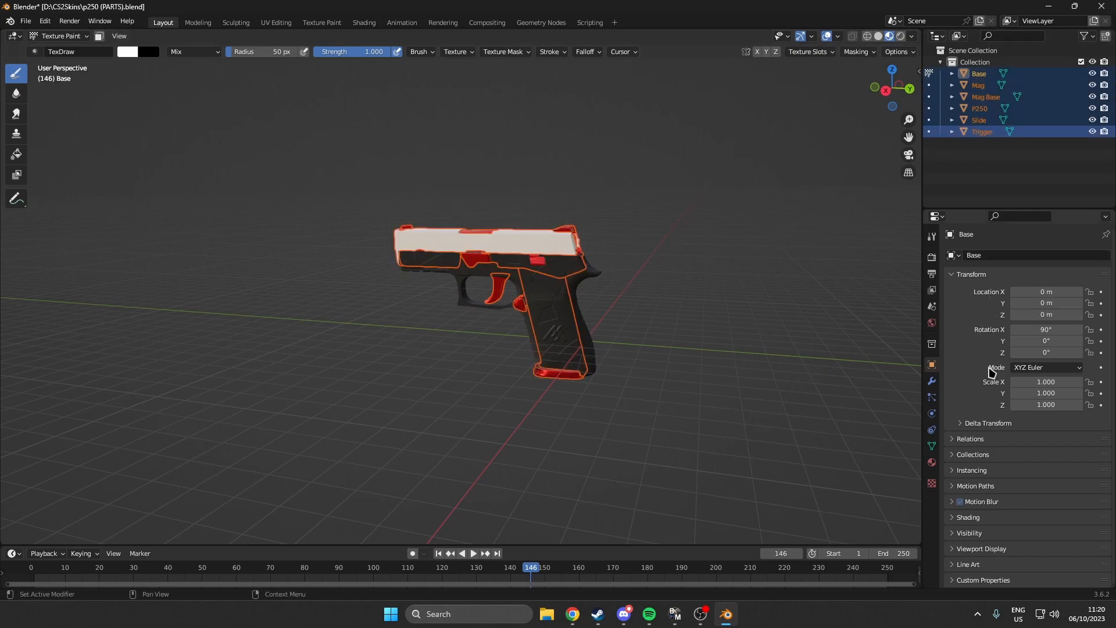
click(931, 237)
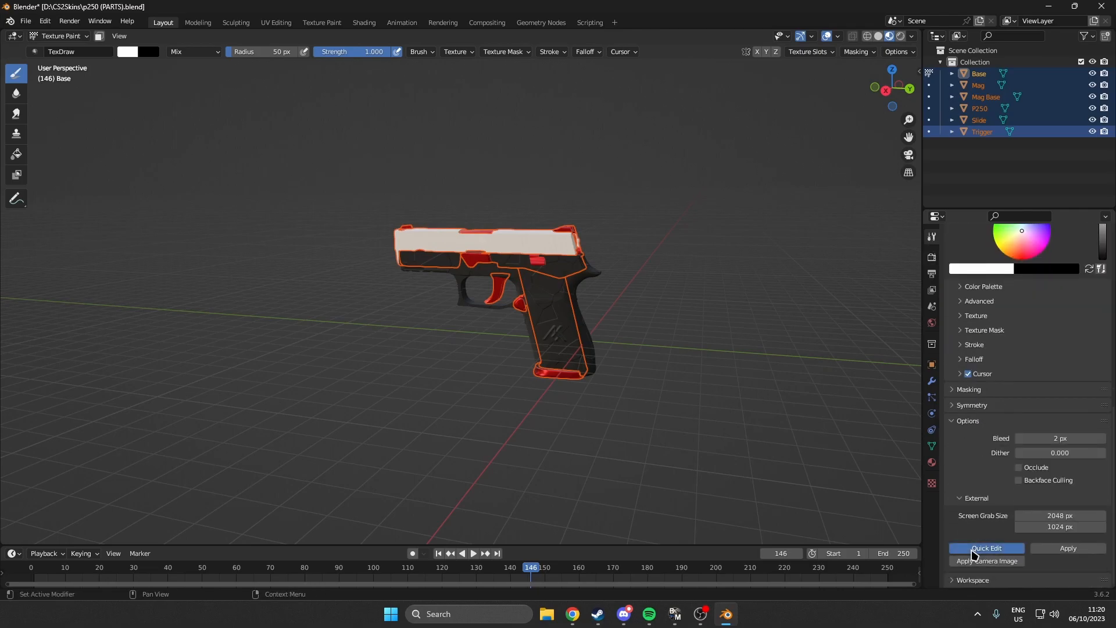
click(985, 547)
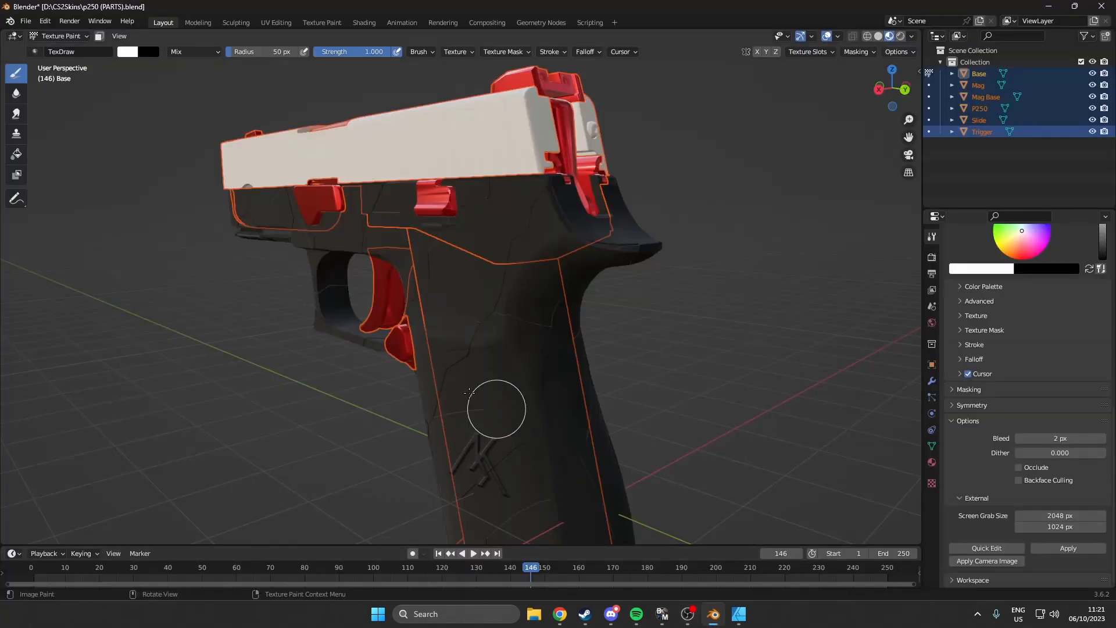
mouse_move(899, 365)
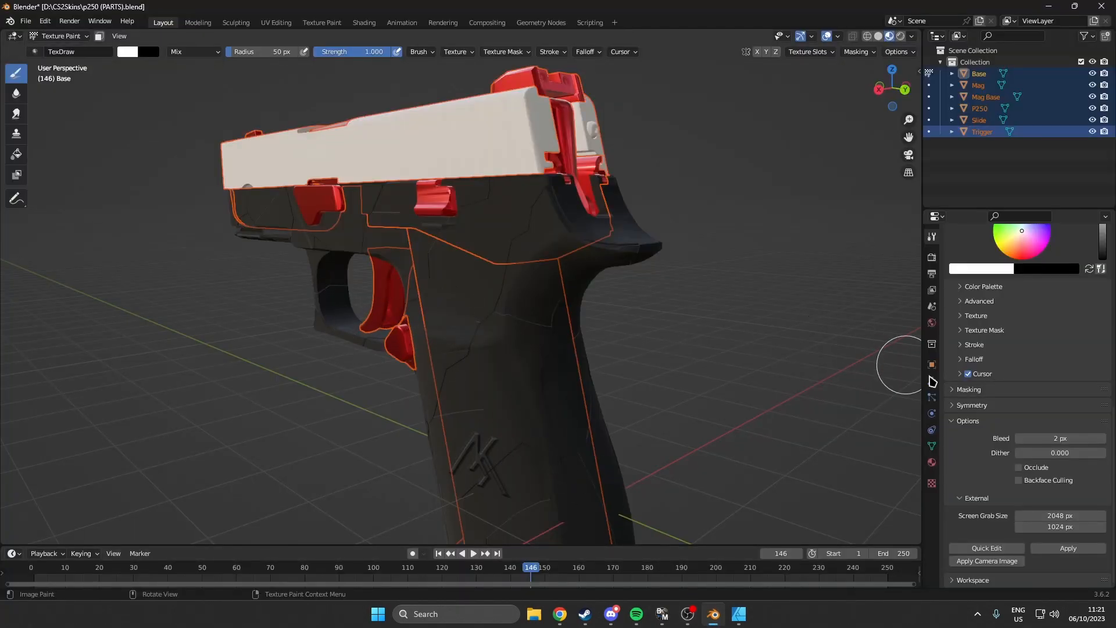
mouse_move(347, 407)
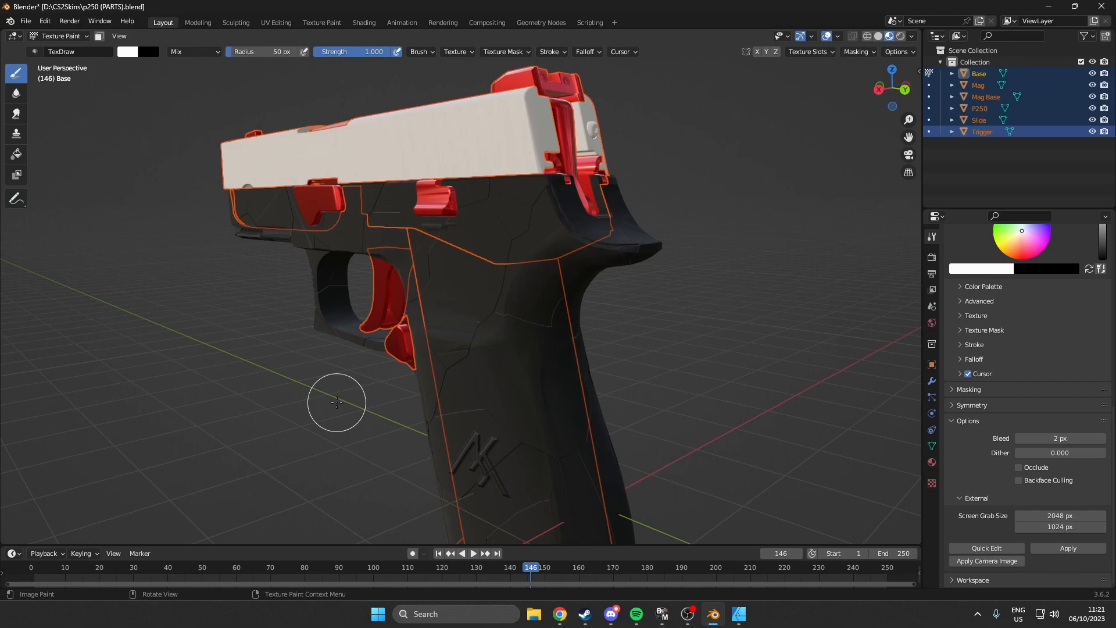
mouse_move(252, 289)
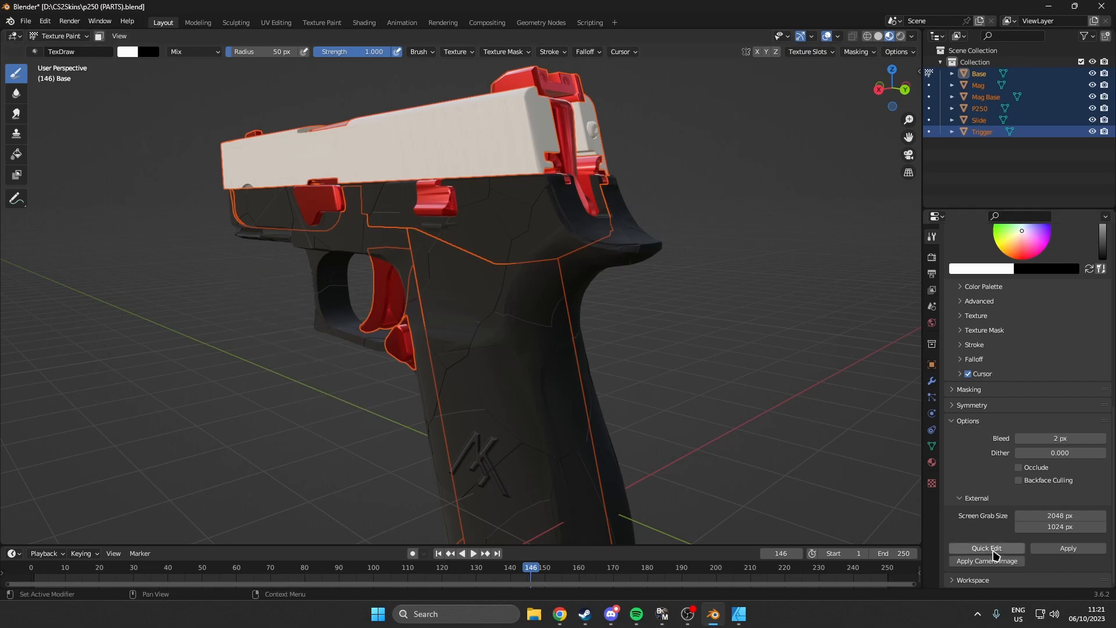
- Quick Edit the close-up snapshot into Affinity Designer and add a light grey background rectangle
click(737, 613)
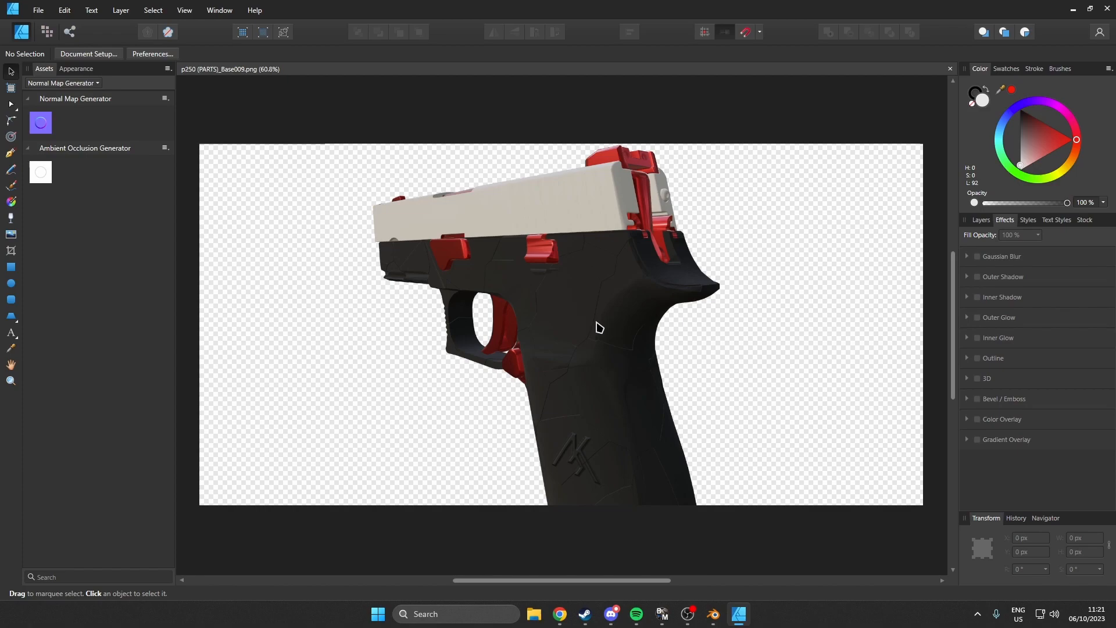
mouse_move(220, 223)
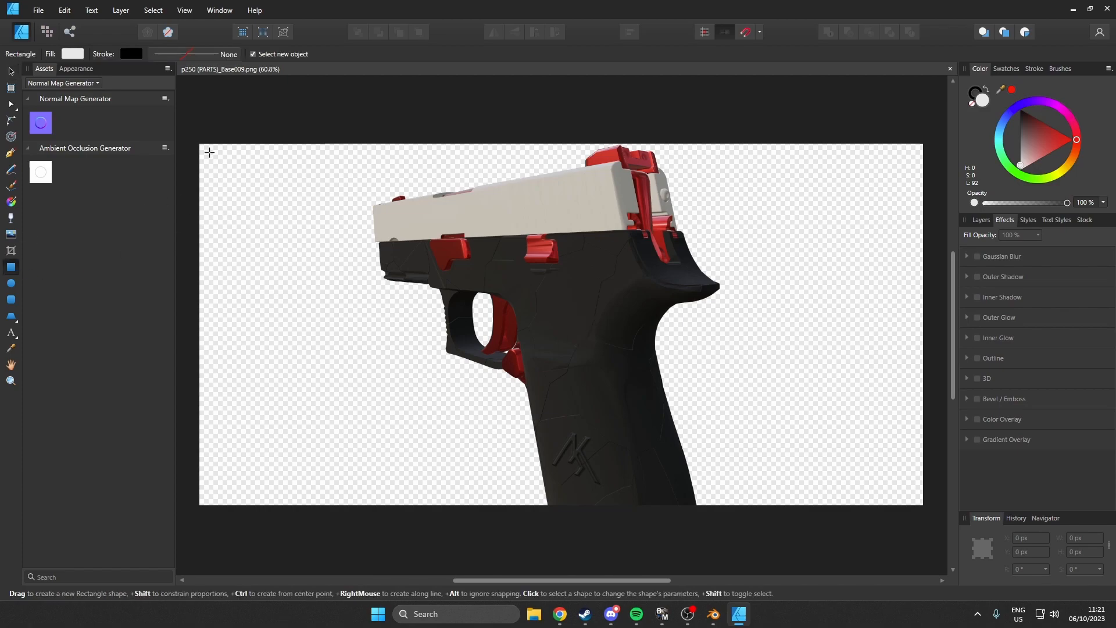
drag(209, 153, 919, 505)
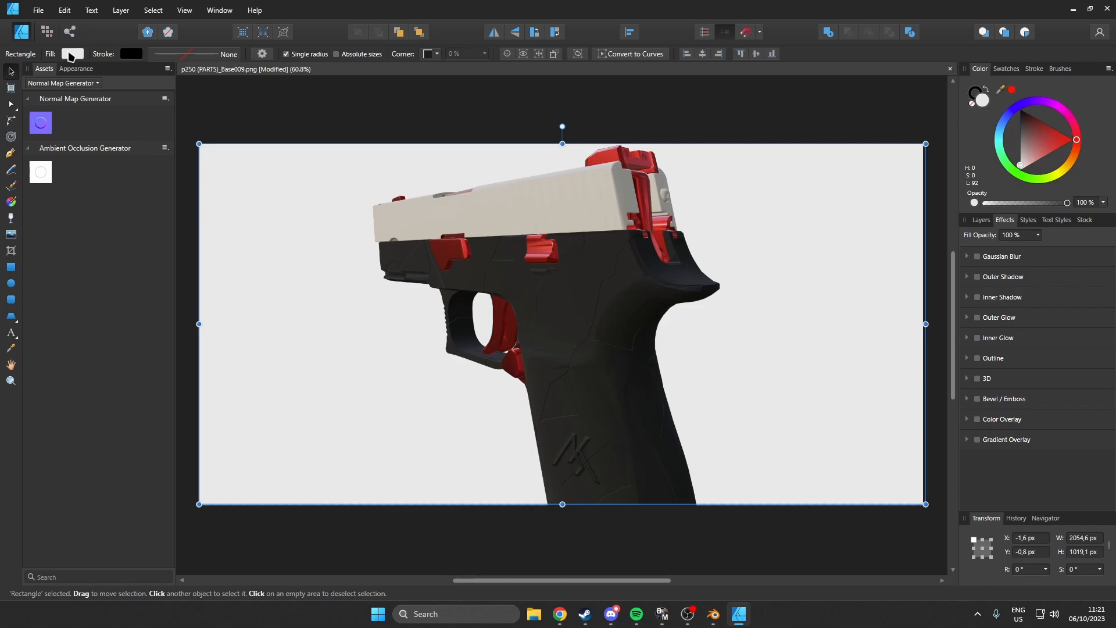
click(70, 53)
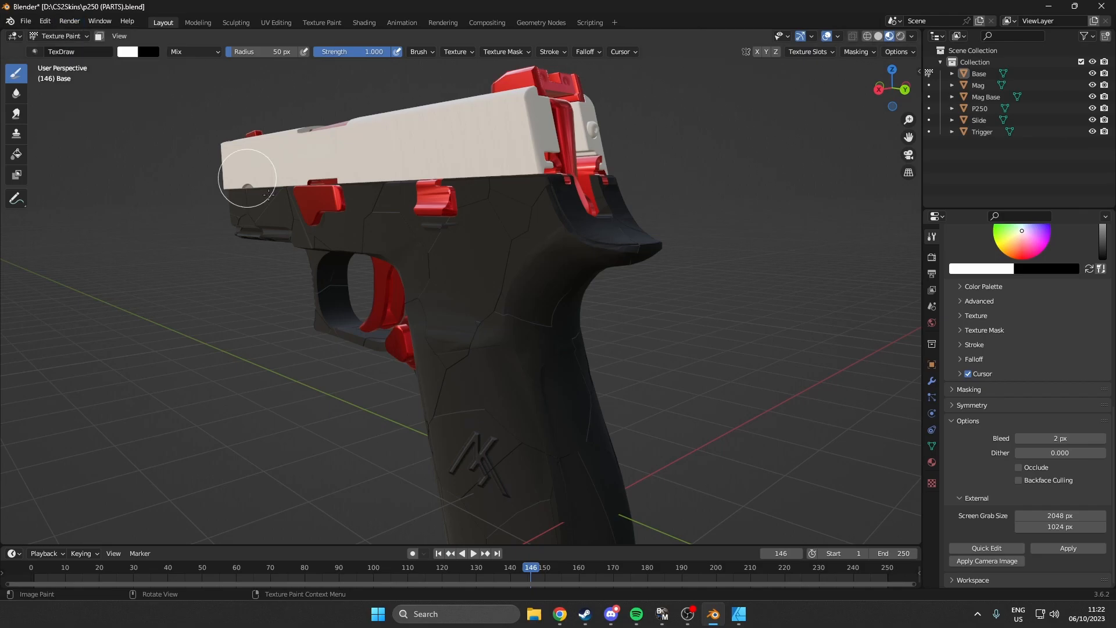
mouse_move(481, 361)
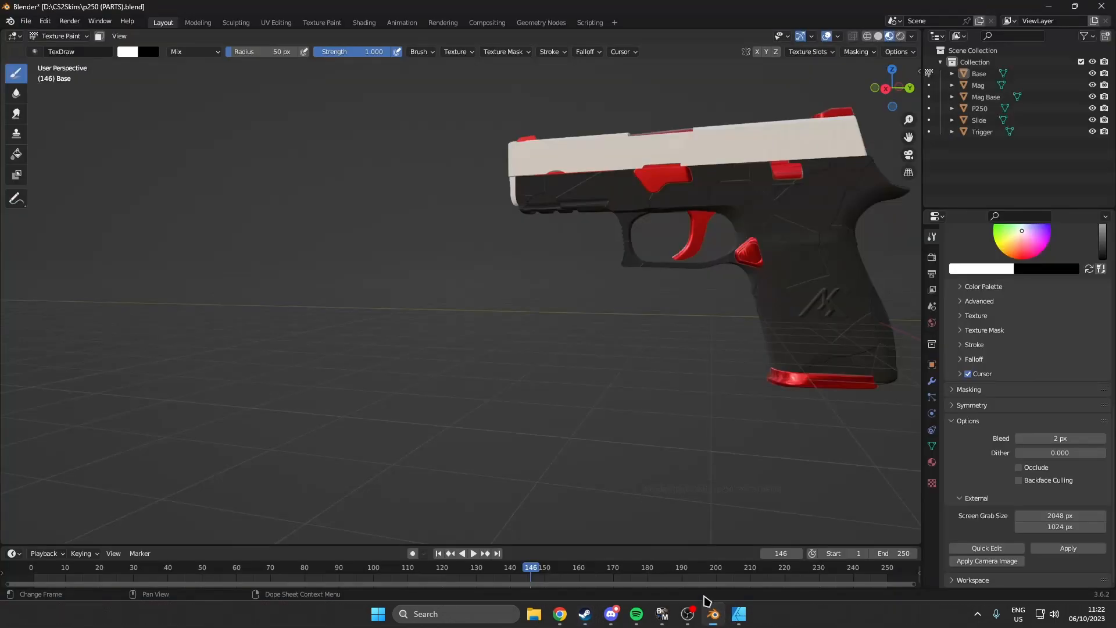
mouse_move(473, 396)
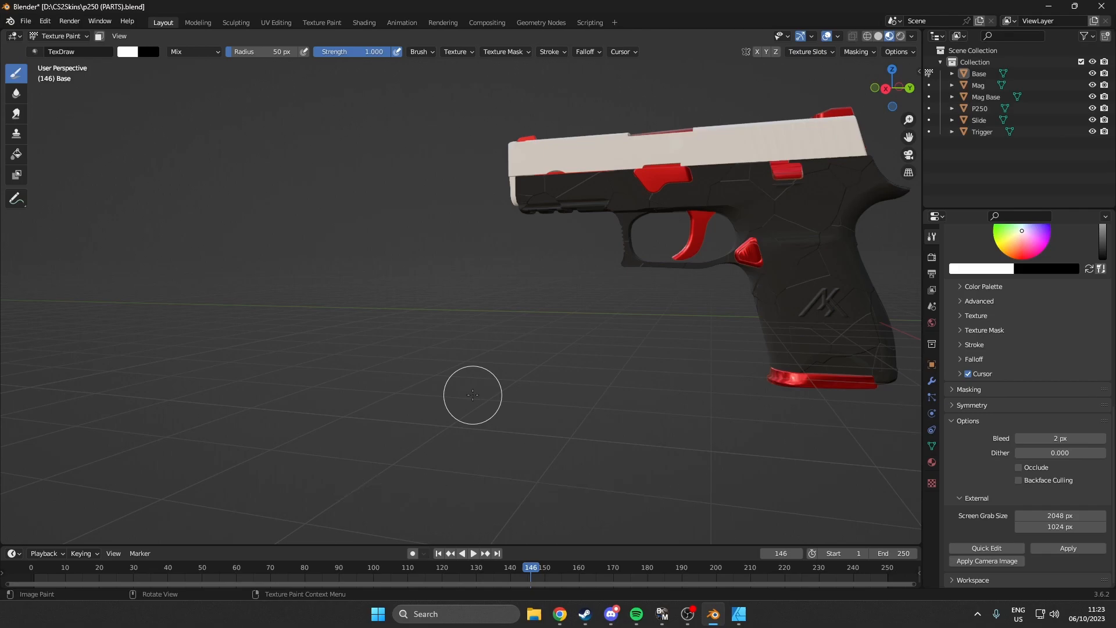
mouse_move(537, 375)
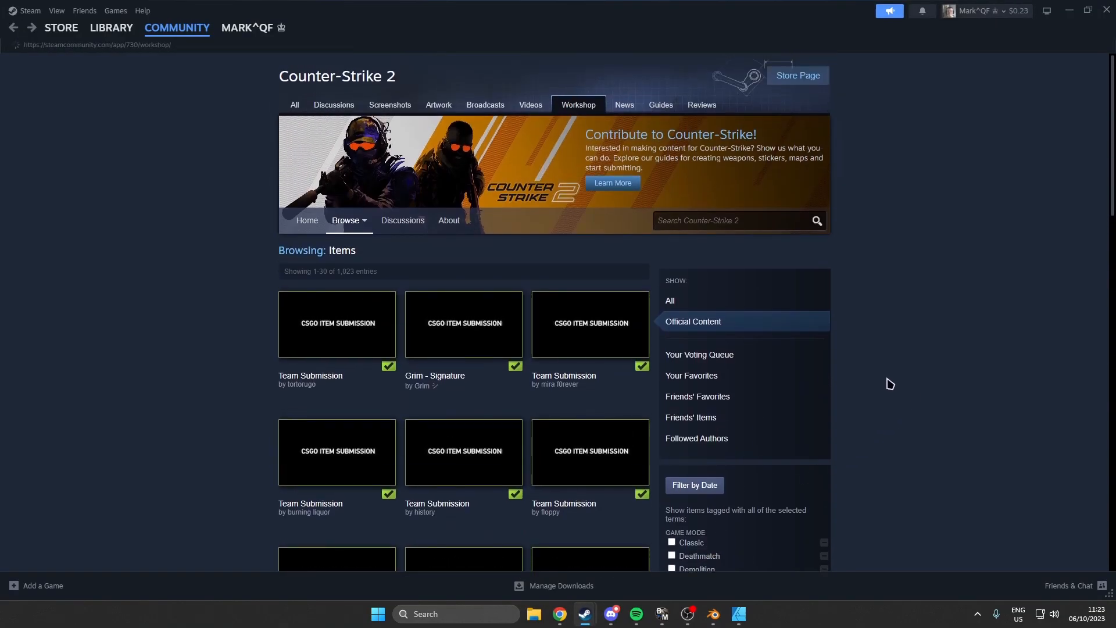
- Open 'Ak-47 Test skin YT' from CS2 Workshop Home and scroll to Owner Controls
click(307, 221)
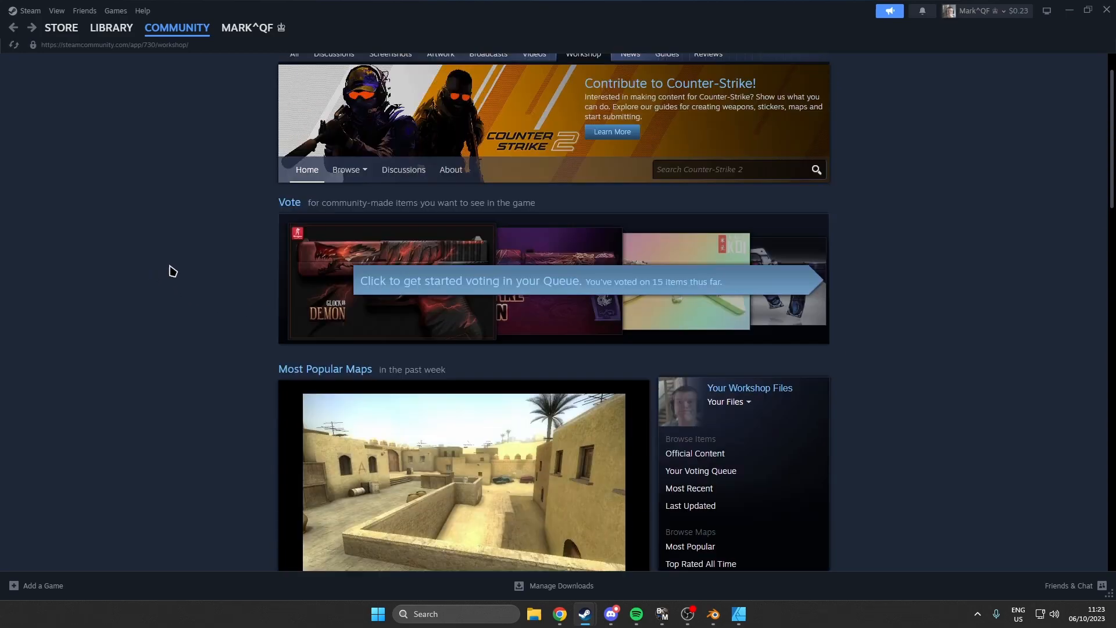
click(245, 27)
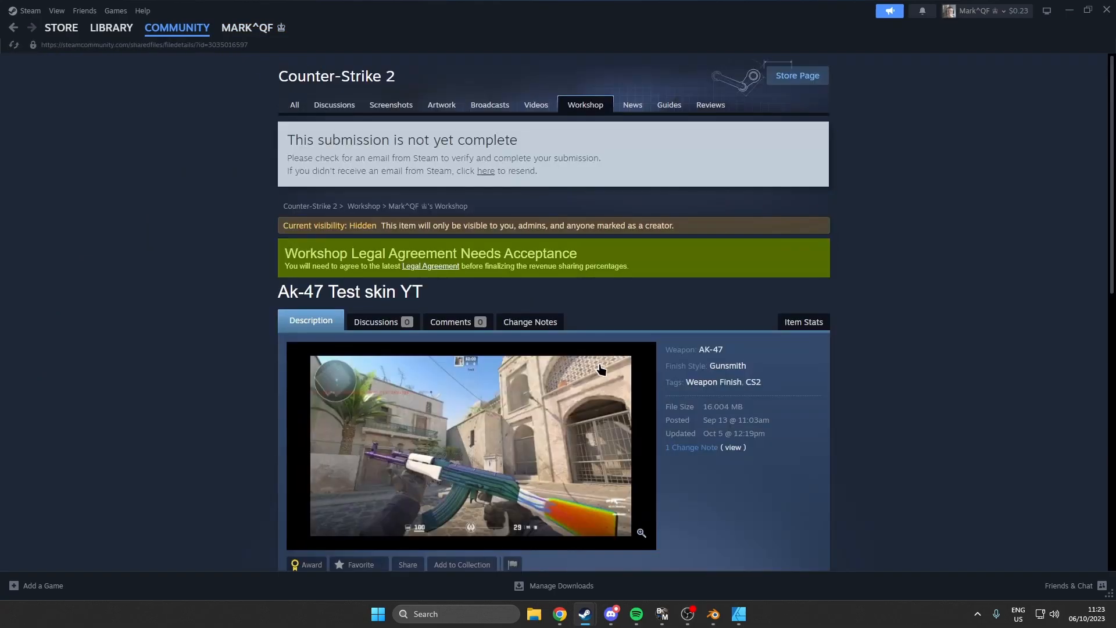
scroll(down, 3)
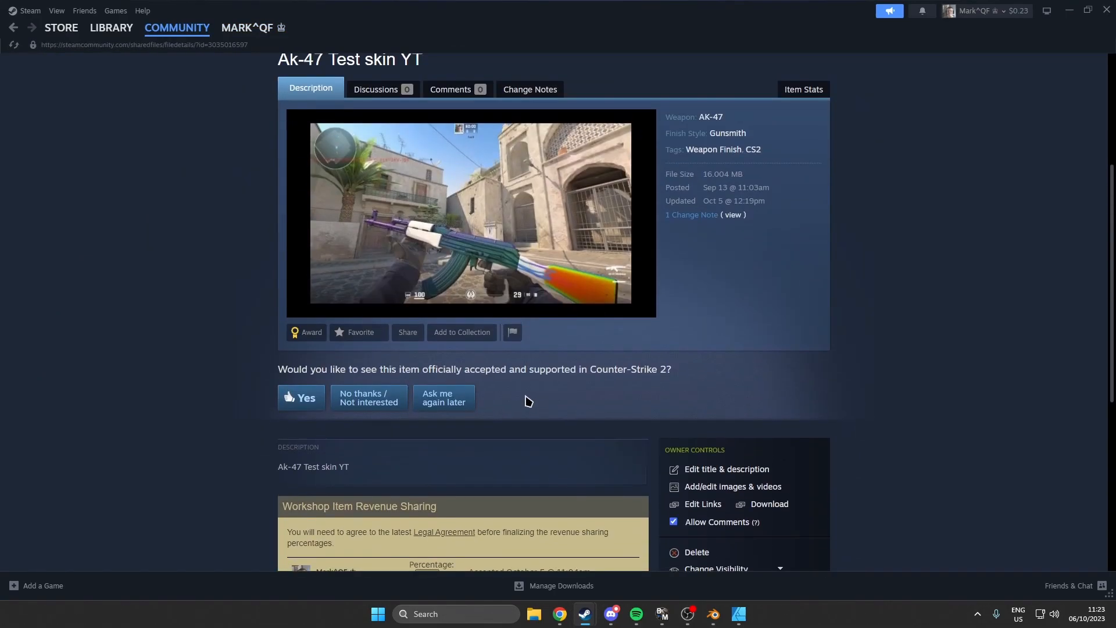
mouse_move(531, 399)
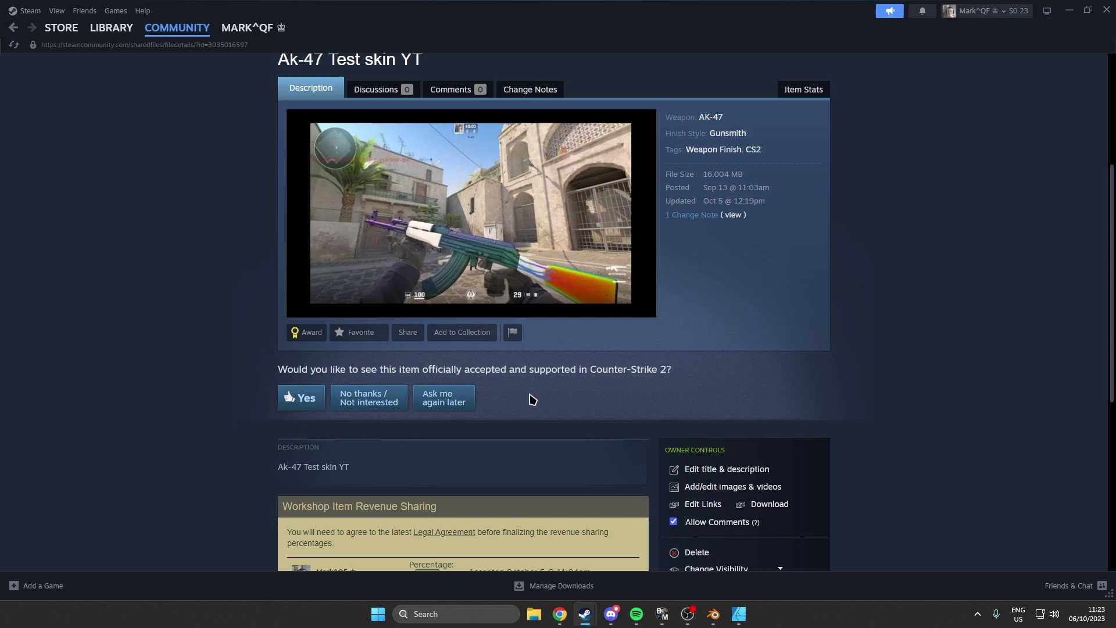
mouse_move(523, 394)
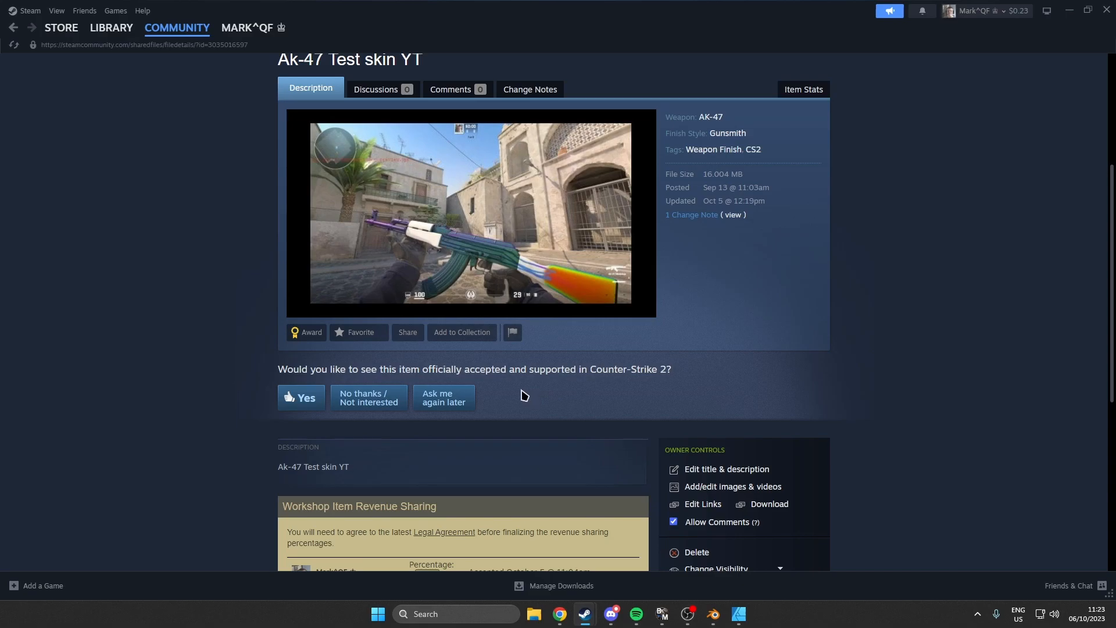
scroll(down, 3)
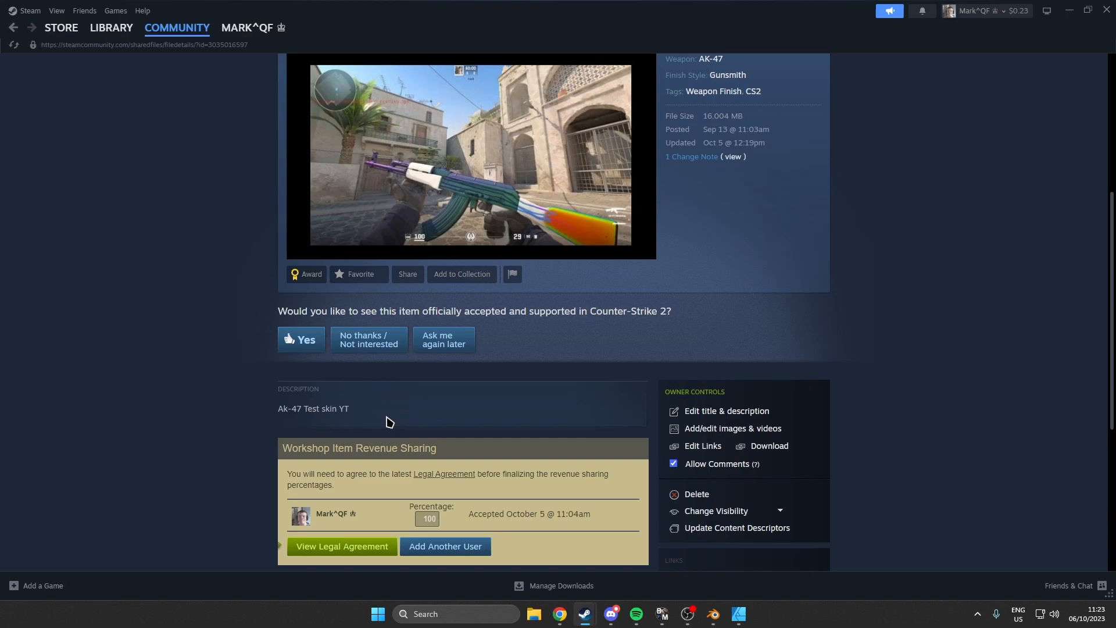
mouse_move(549, 407)
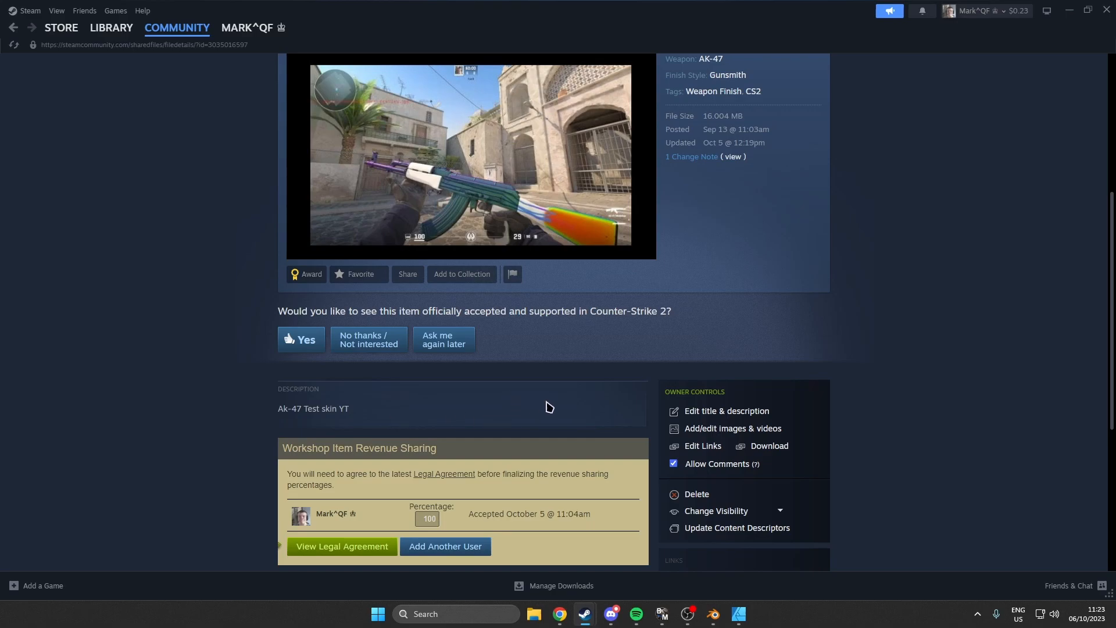
mouse_move(521, 399)
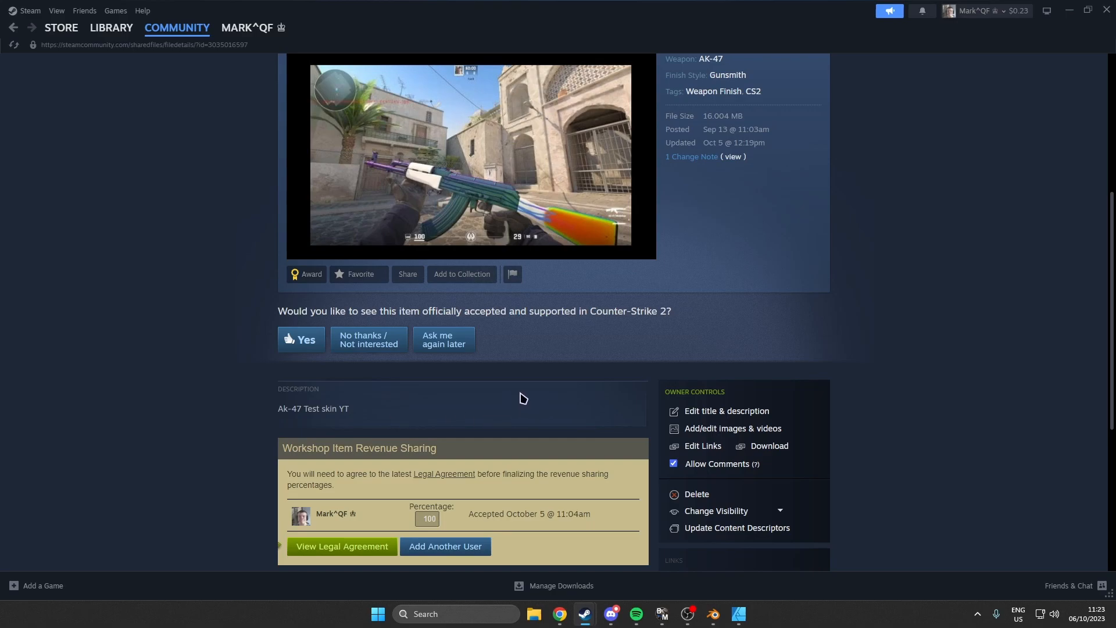